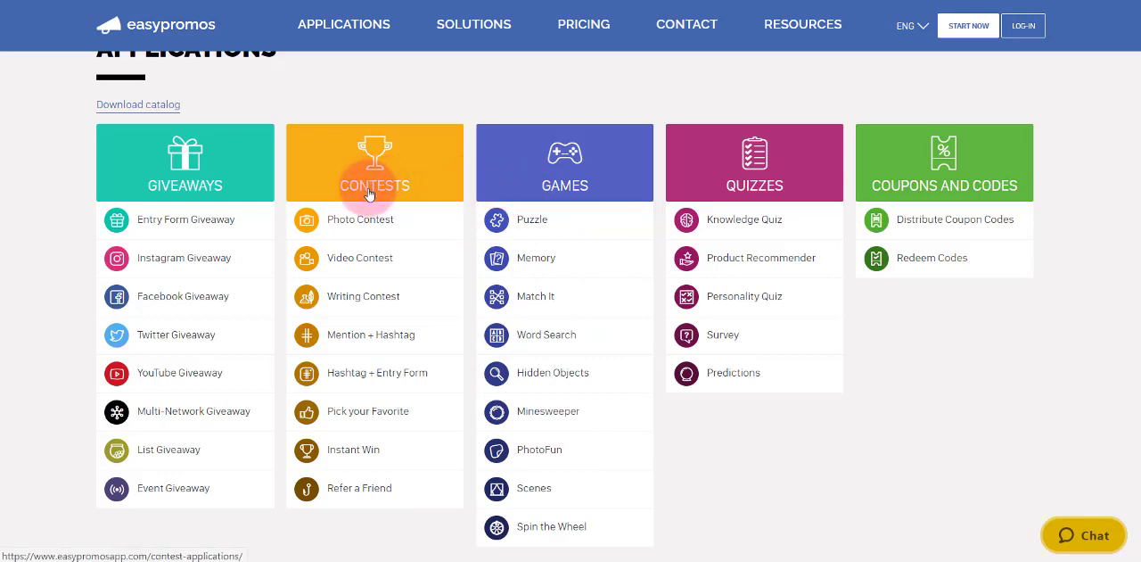
pyautogui.moveTo(545, 186)
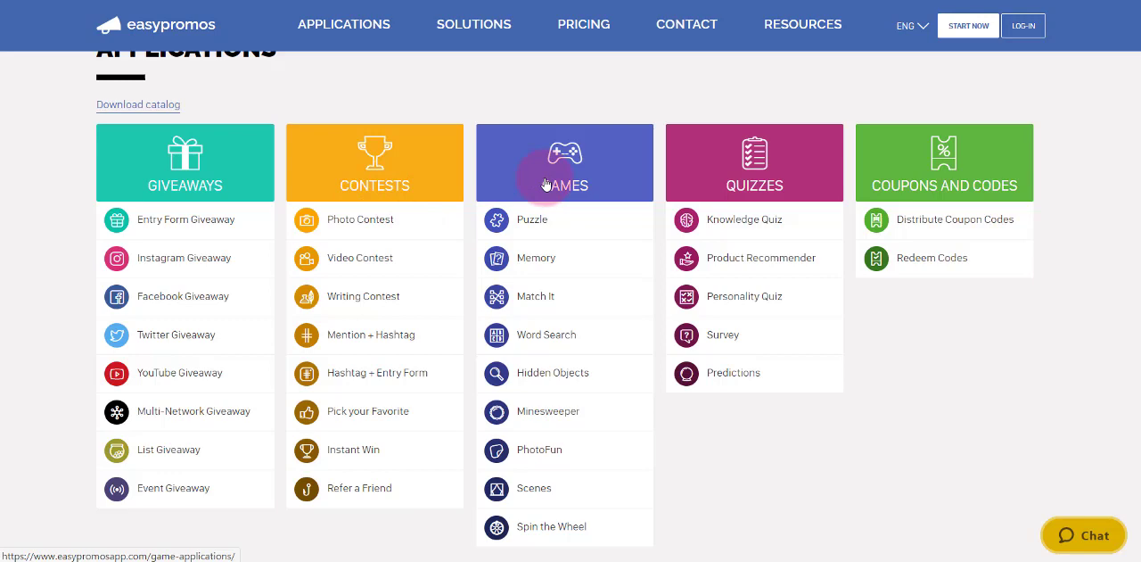
pyautogui.moveTo(531, 194)
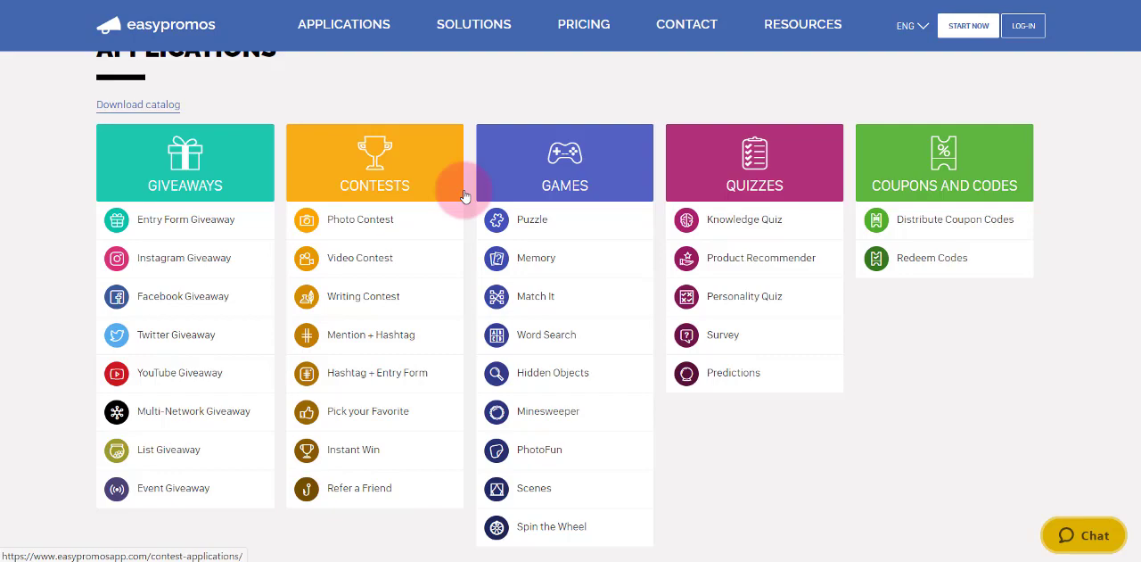
pyautogui.moveTo(535, 257)
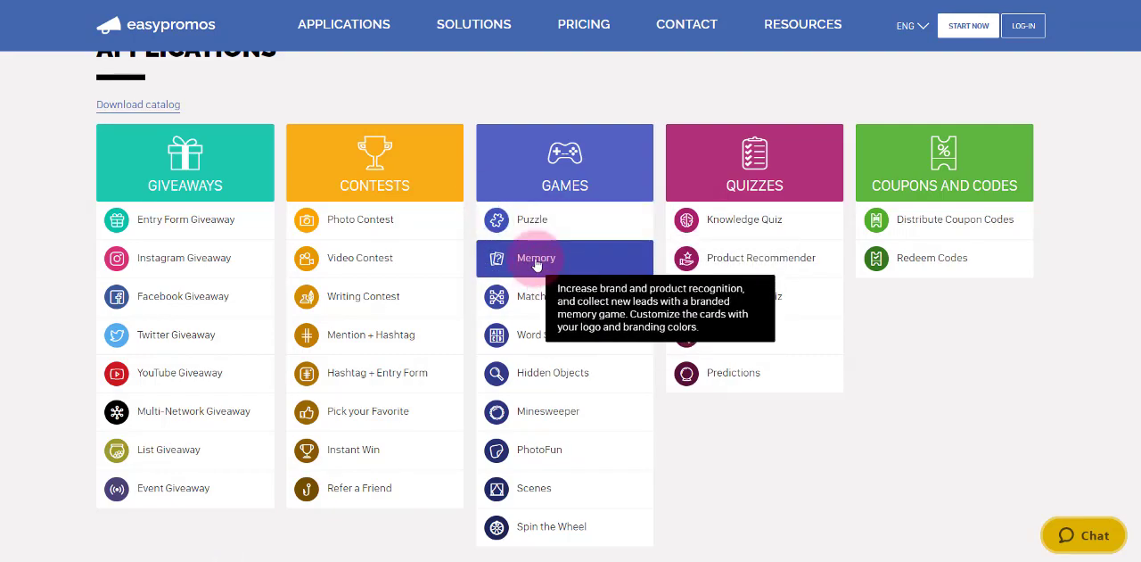
# Step: Open the Puzzle application and launch its Little Steps demo promotion
pyautogui.click(531, 220)
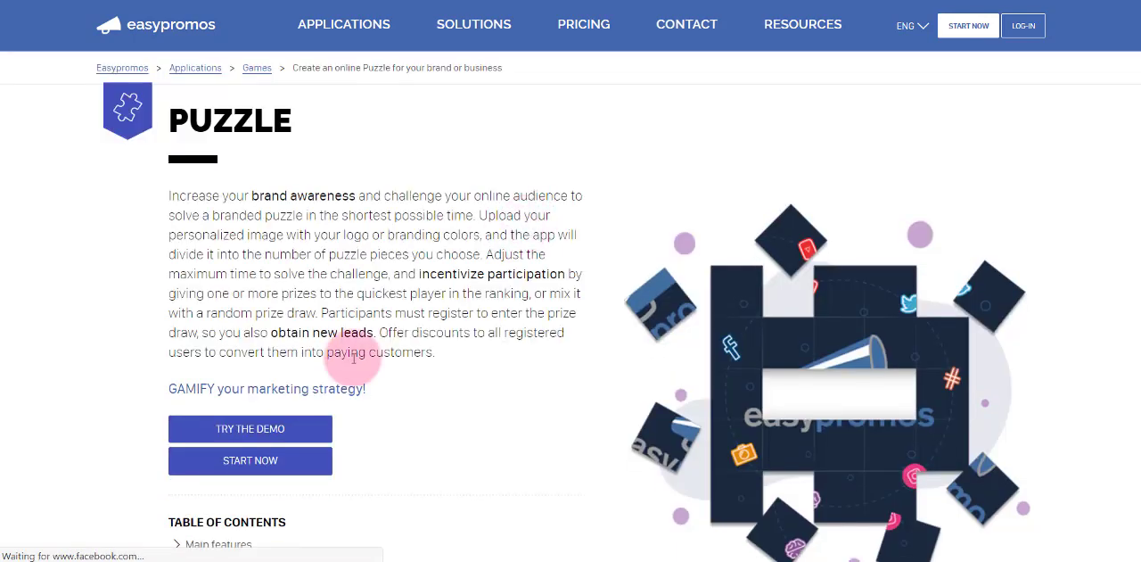
pyautogui.click(250, 428)
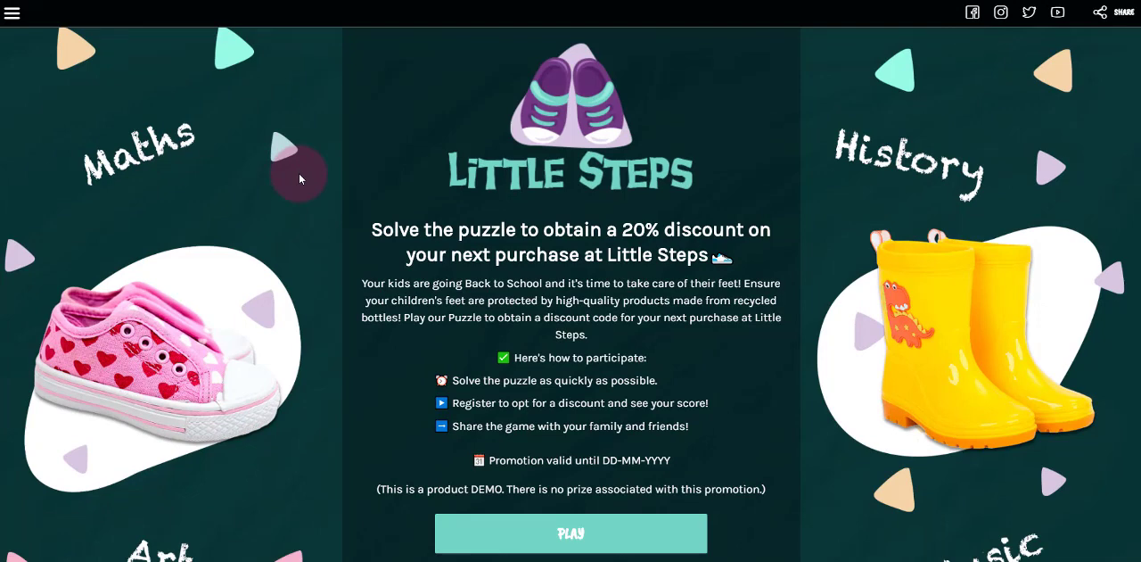
pyautogui.moveTo(533, 161)
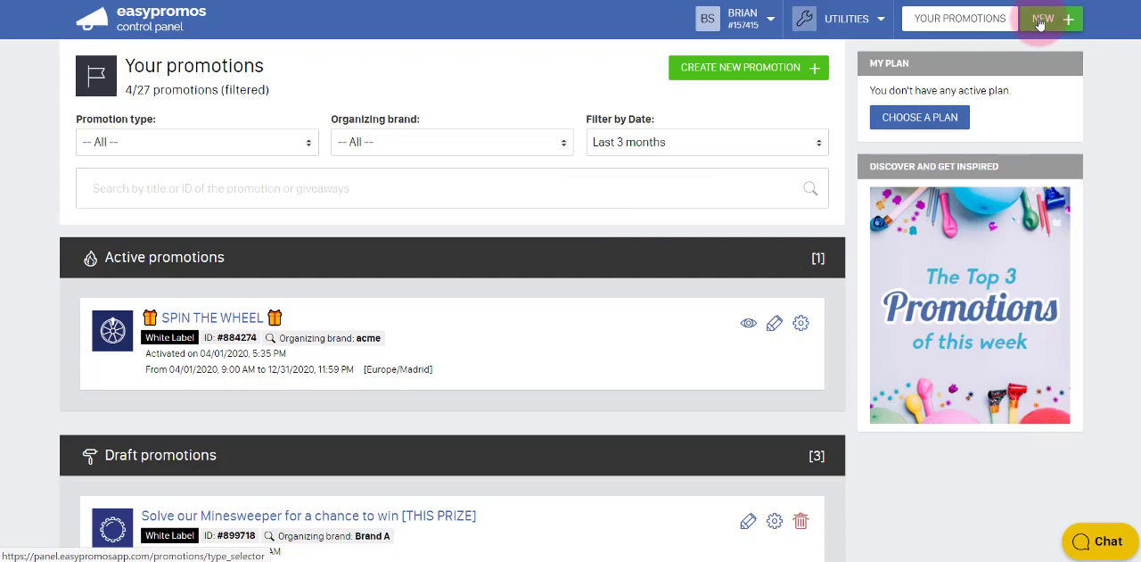
# Step: Begin a new Puzzle promotion with Brand A as organizer and the White Label template
pyautogui.click(1043, 18)
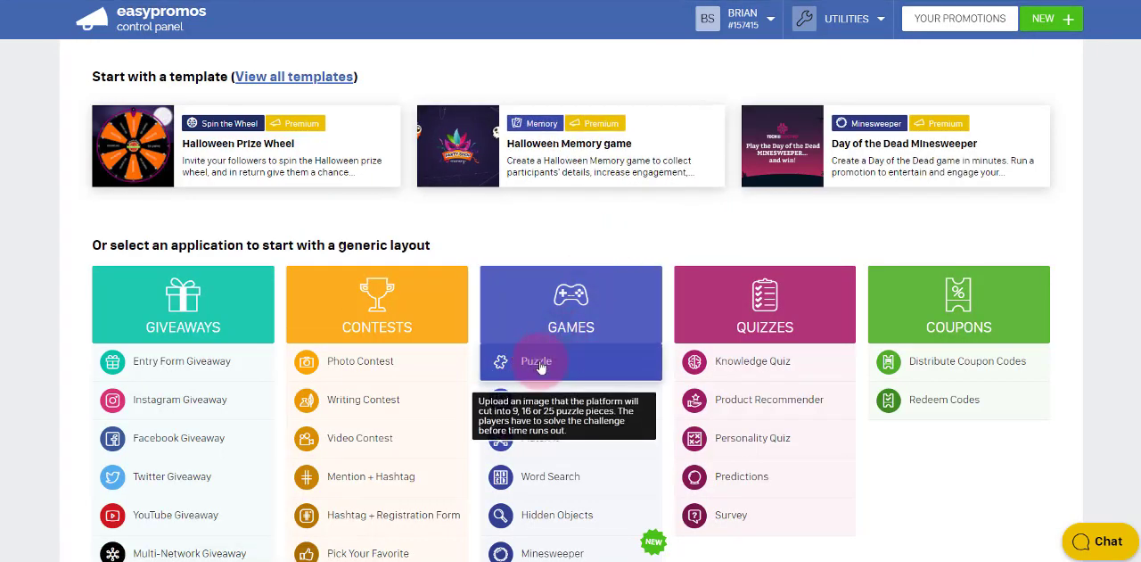
pyautogui.click(535, 362)
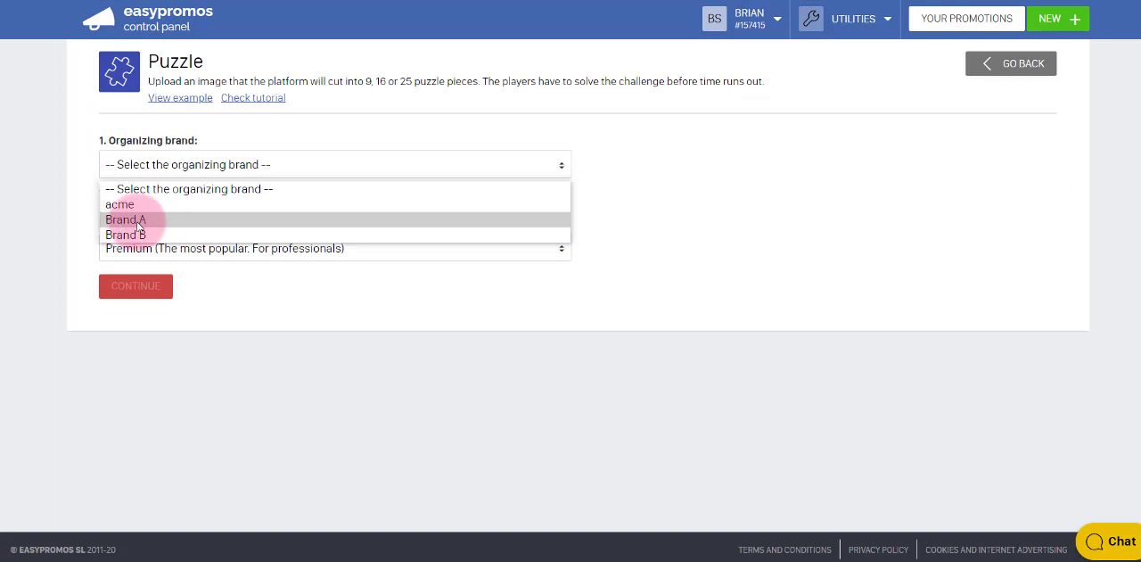
pyautogui.click(125, 220)
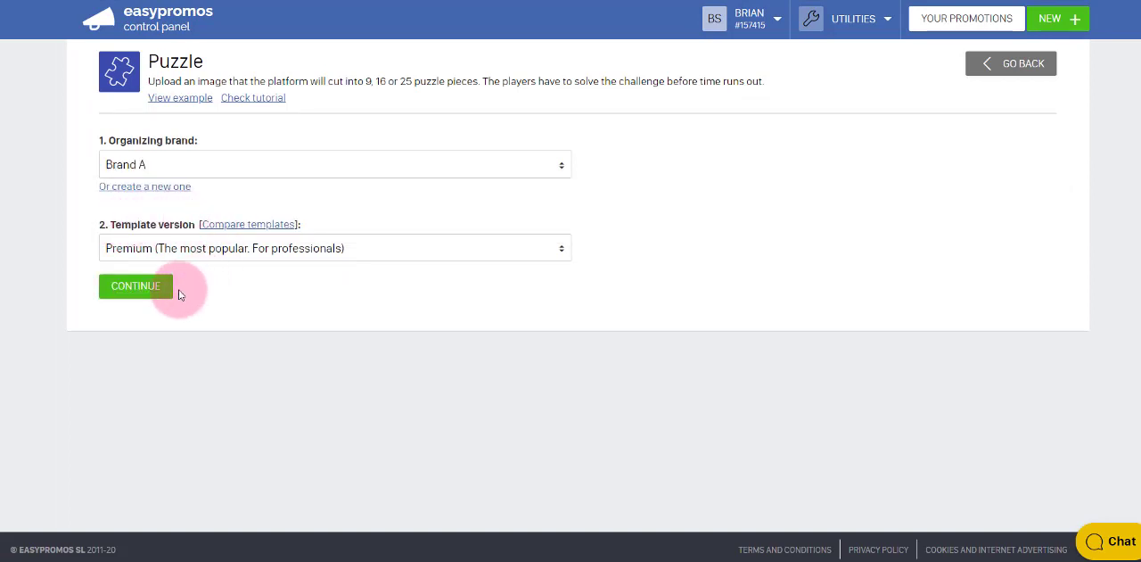
pyautogui.click(335, 248)
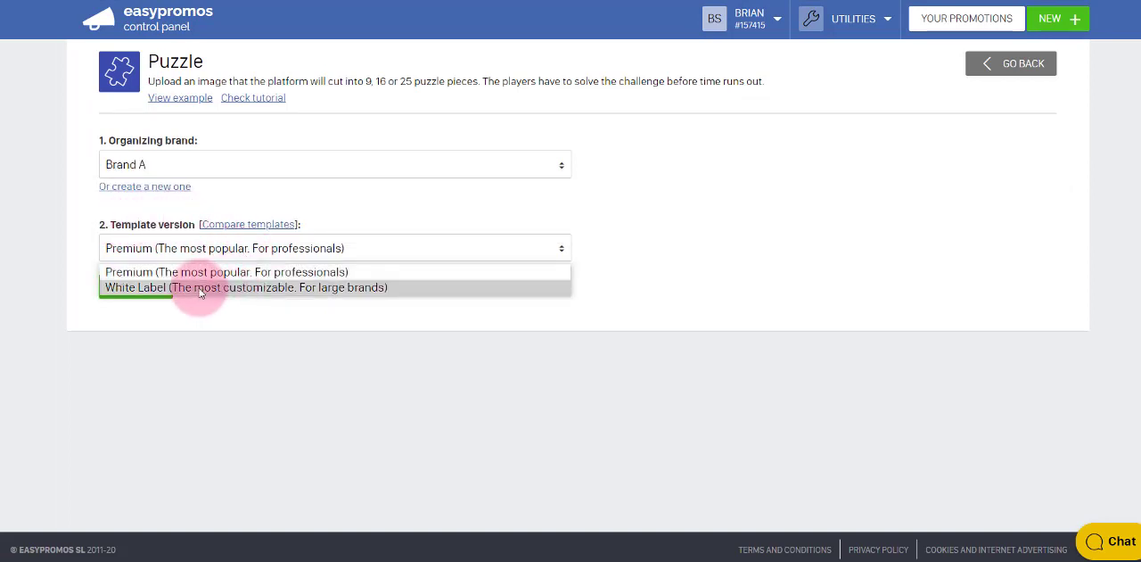
pyautogui.click(246, 287)
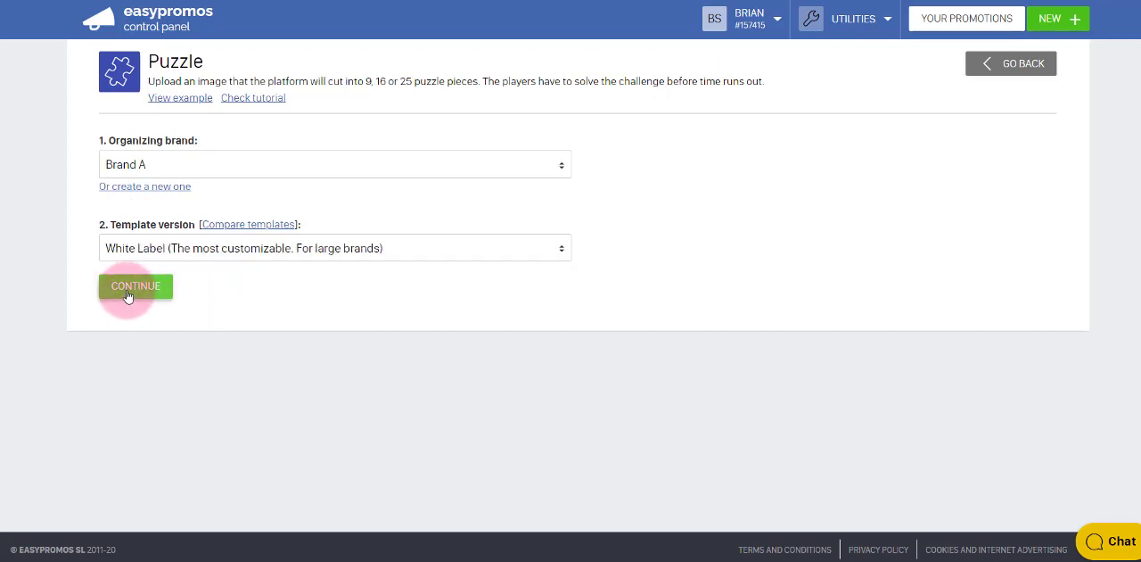
# Step: Create the draft White Label Puzzle promotion and land on its dashboard
pyautogui.click(135, 285)
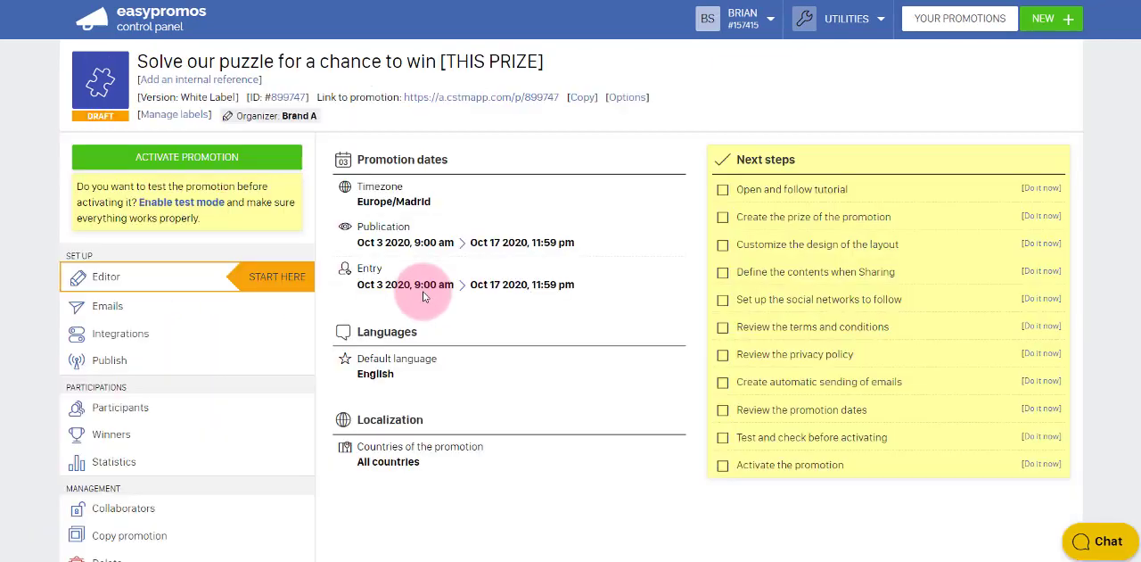
pyautogui.moveTo(225, 321)
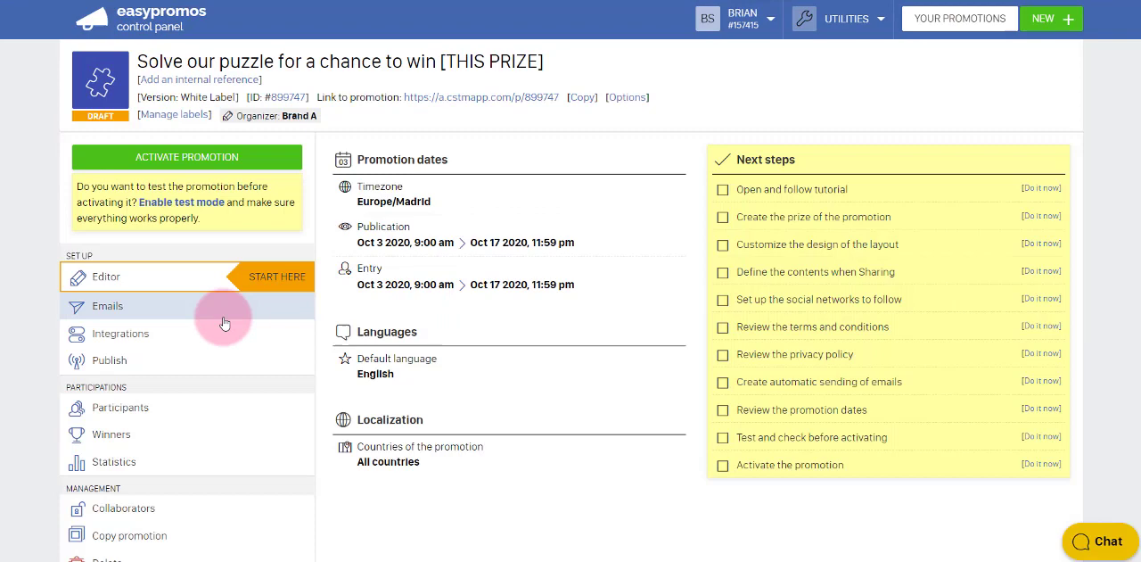
pyautogui.moveTo(182, 332)
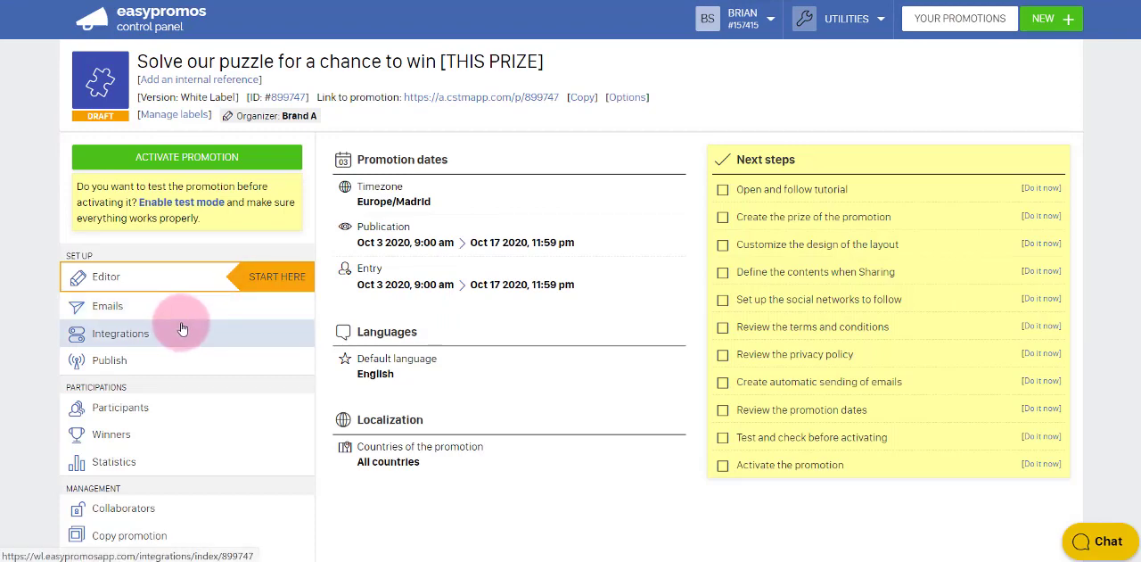
pyautogui.moveTo(412, 105)
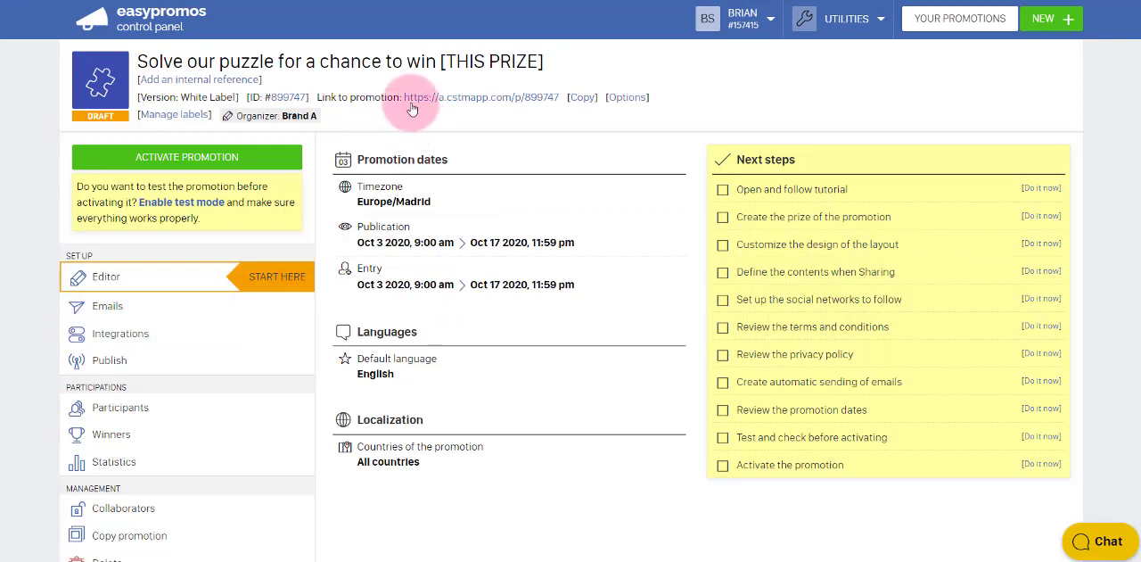
pyautogui.moveTo(491, 99)
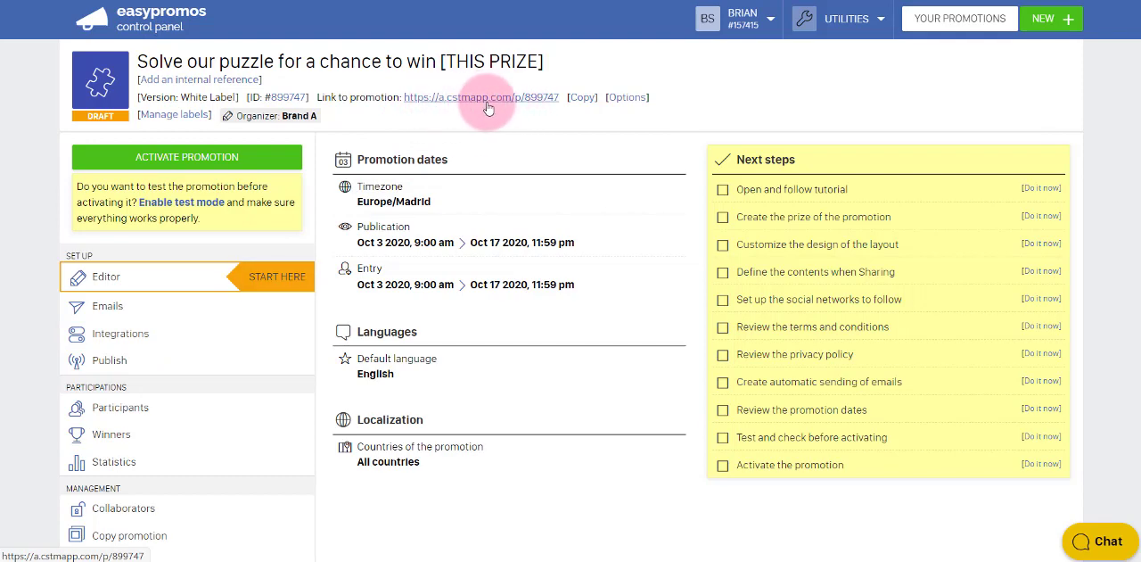
pyautogui.moveTo(476, 117)
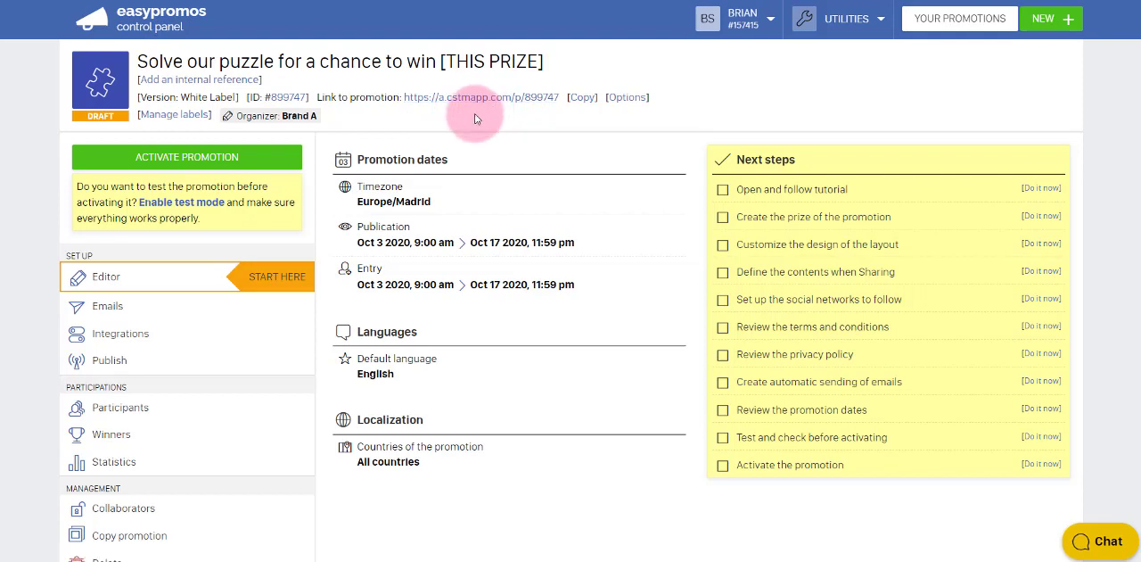
pyautogui.moveTo(410, 150)
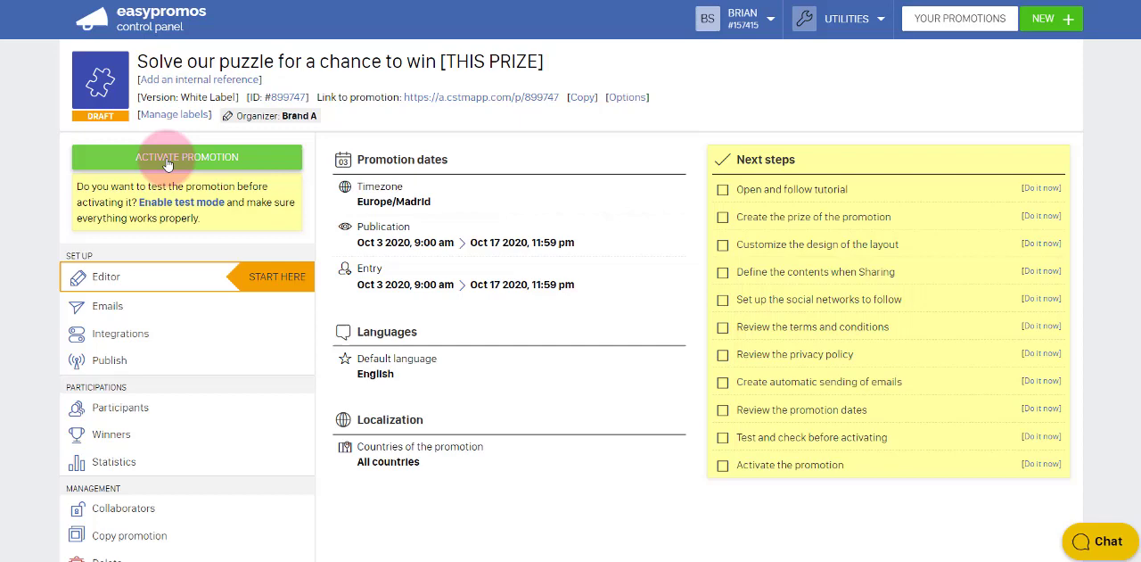
pyautogui.moveTo(181, 203)
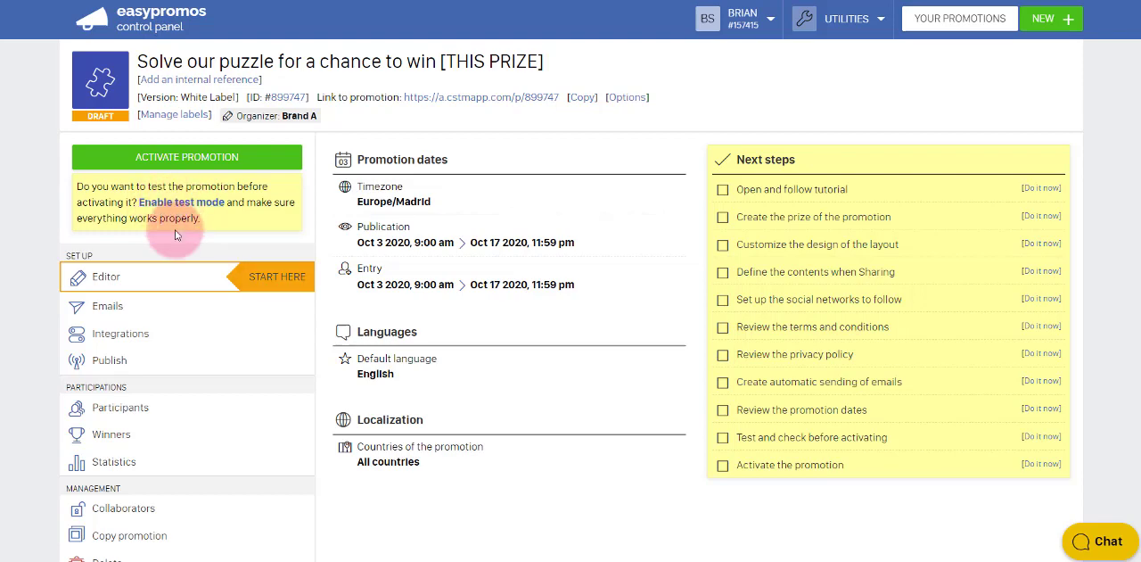
pyautogui.moveTo(164, 250)
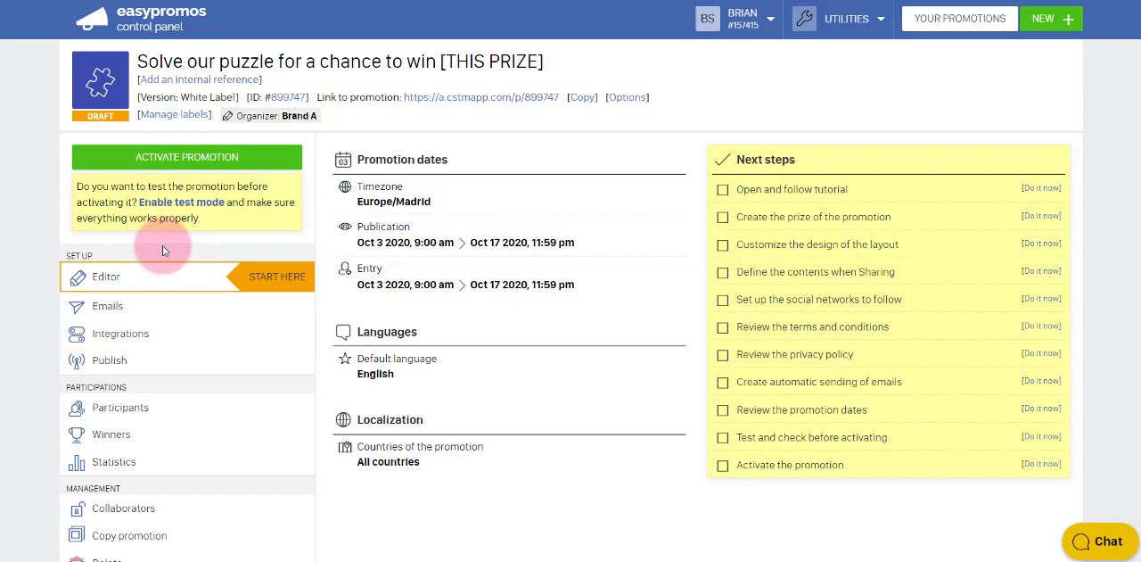
pyautogui.scroll(-3)
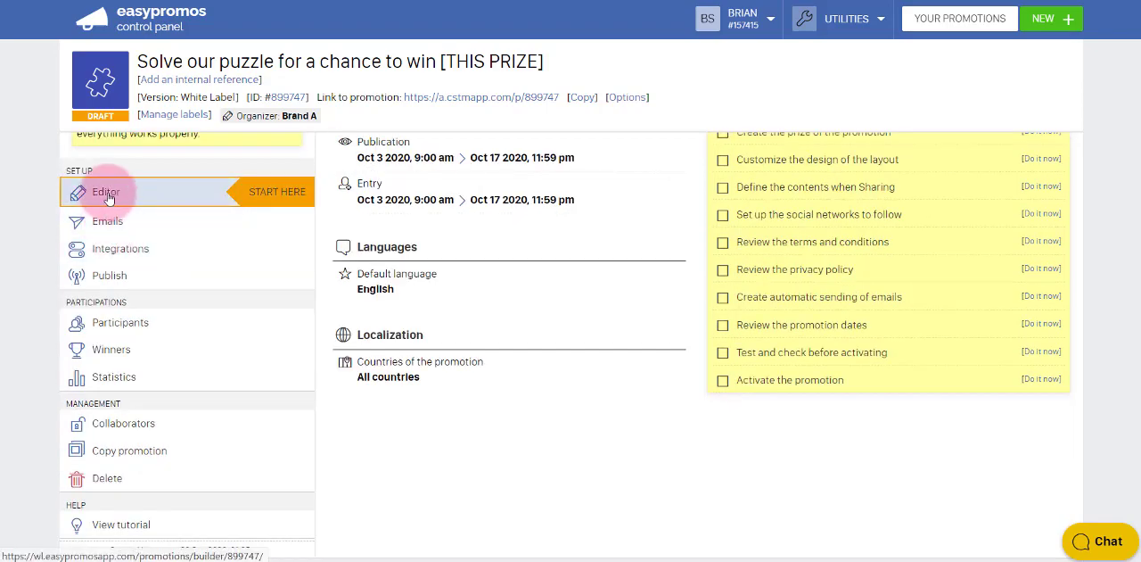
pyautogui.moveTo(119, 250)
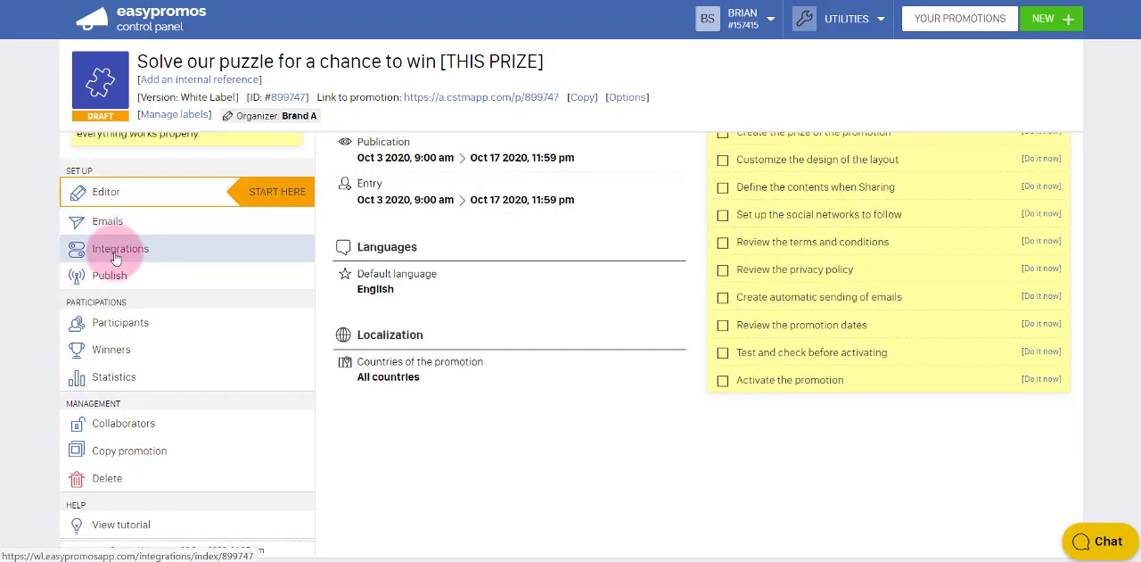
pyautogui.moveTo(122, 321)
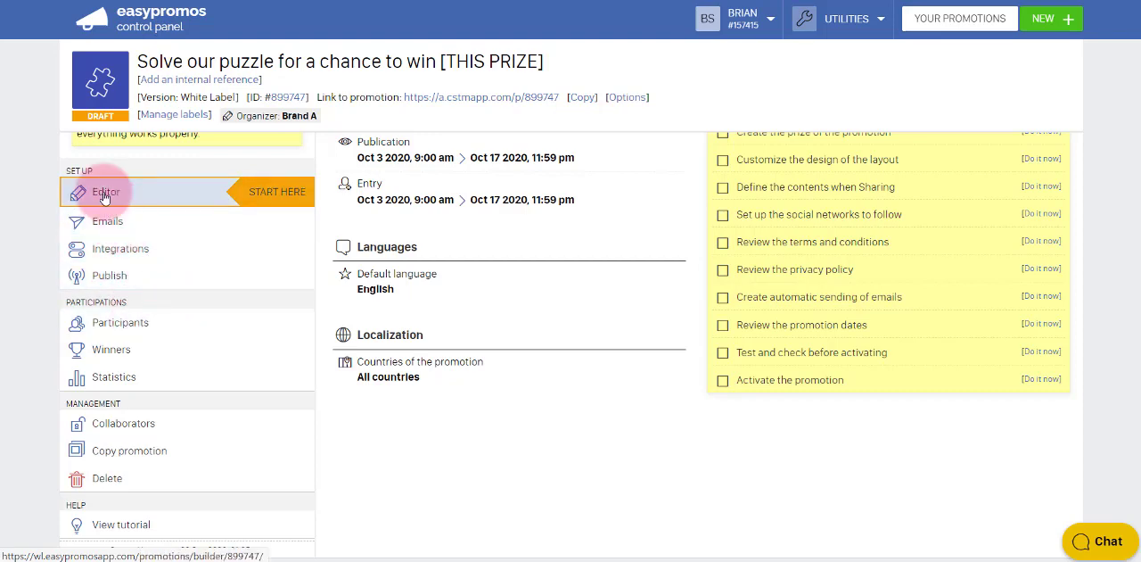
pyautogui.moveTo(117, 221)
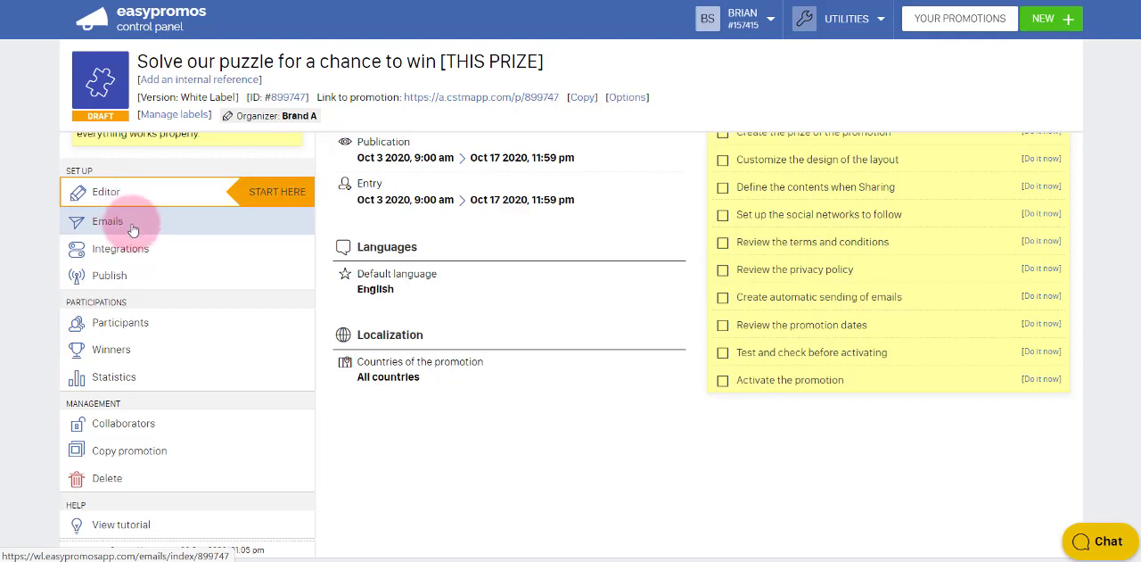
pyautogui.moveTo(107, 193)
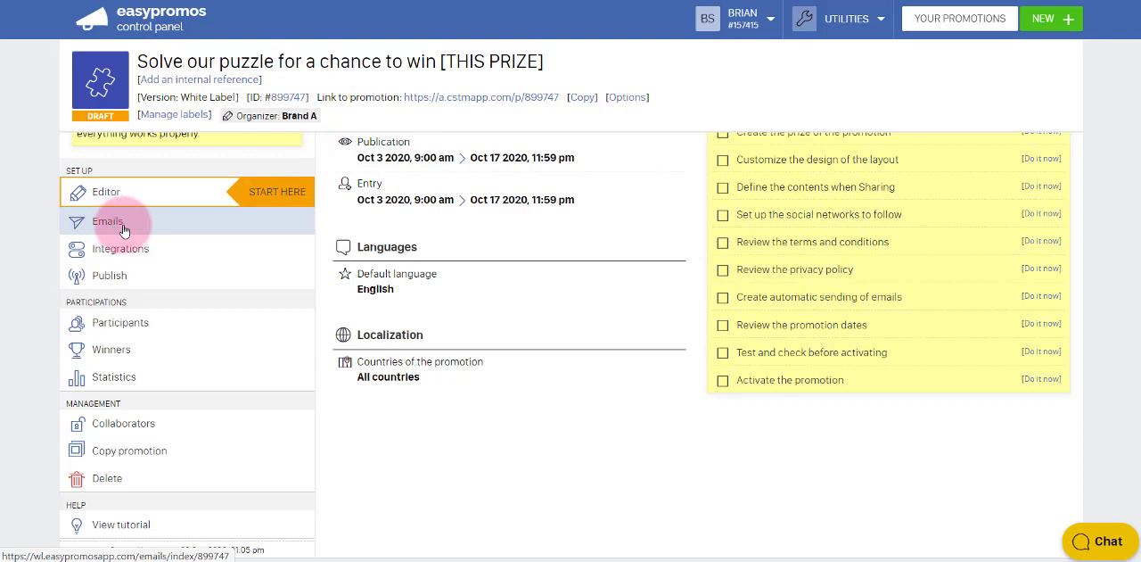
pyautogui.moveTo(121, 250)
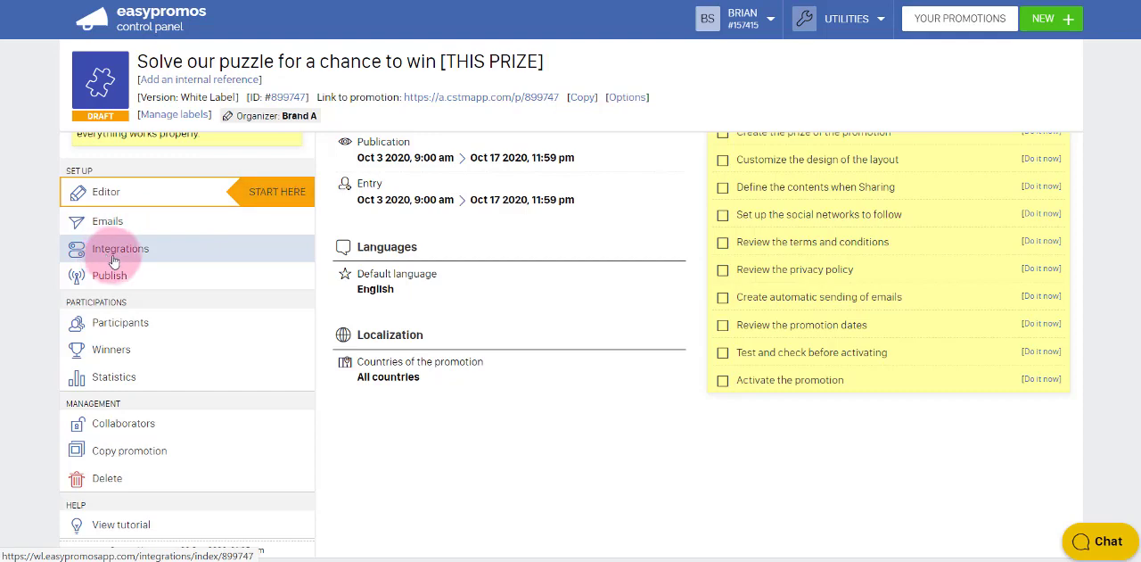
pyautogui.moveTo(109, 275)
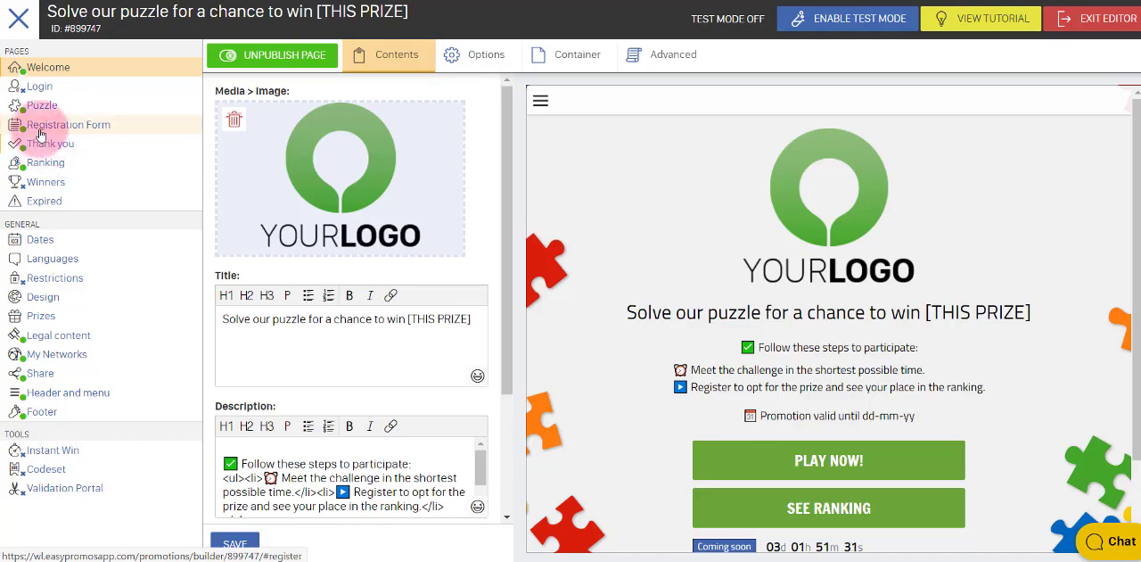
# Step: Review the Registration Form page, then return to the Welcome page content
pyautogui.click(67, 125)
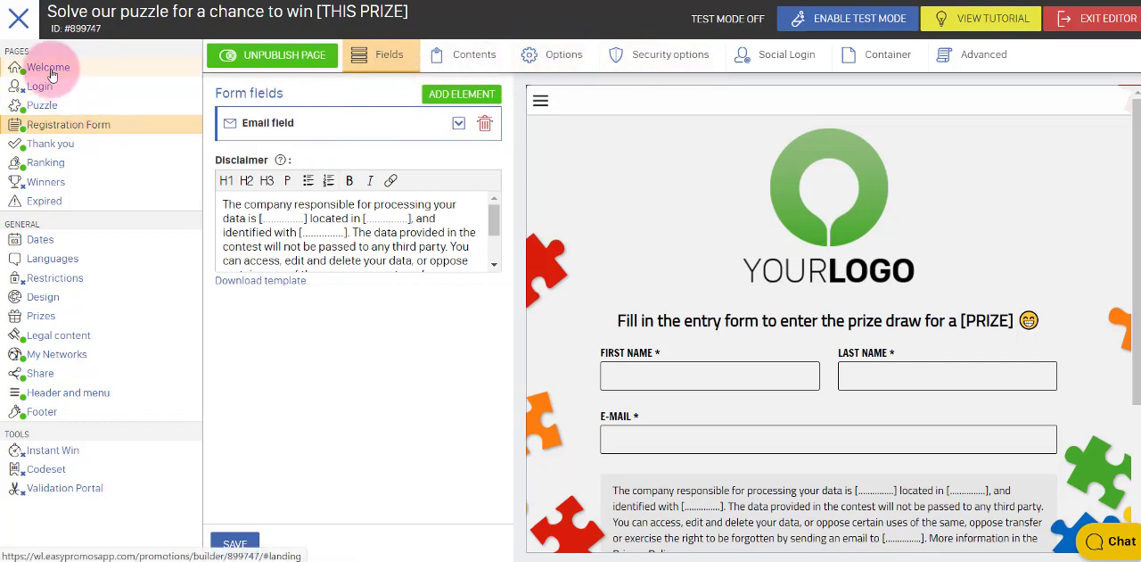
pyautogui.click(50, 68)
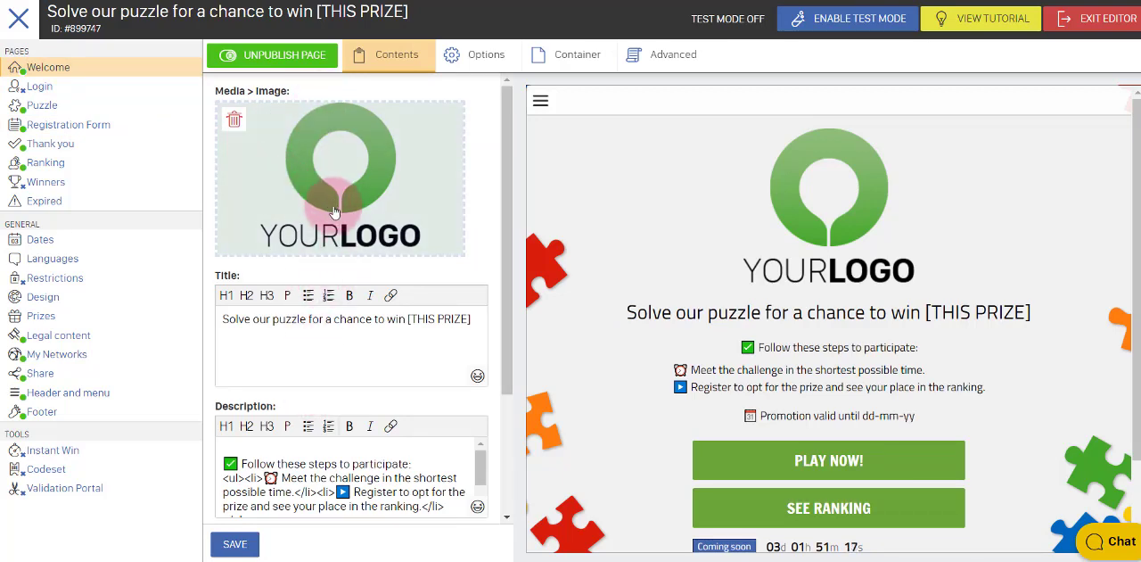
pyautogui.moveTo(339, 285)
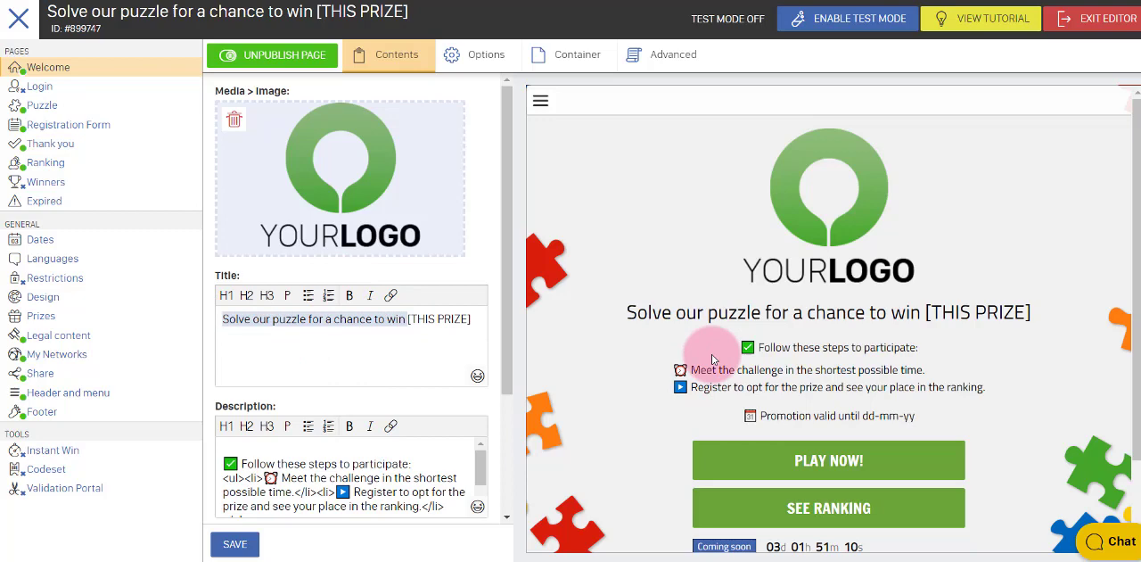
pyautogui.moveTo(699, 403)
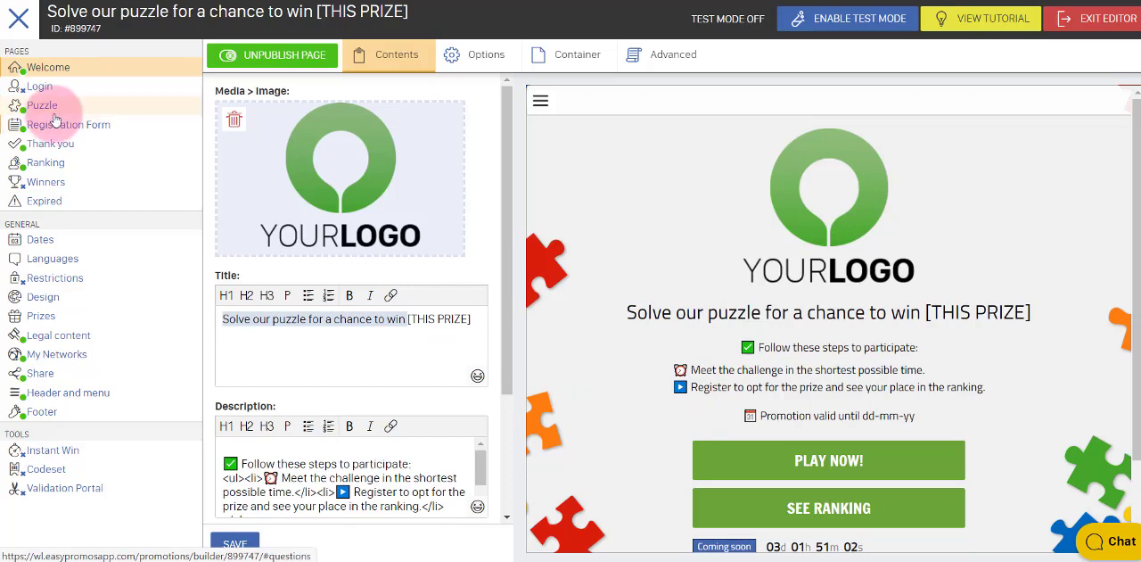
pyautogui.moveTo(50, 143)
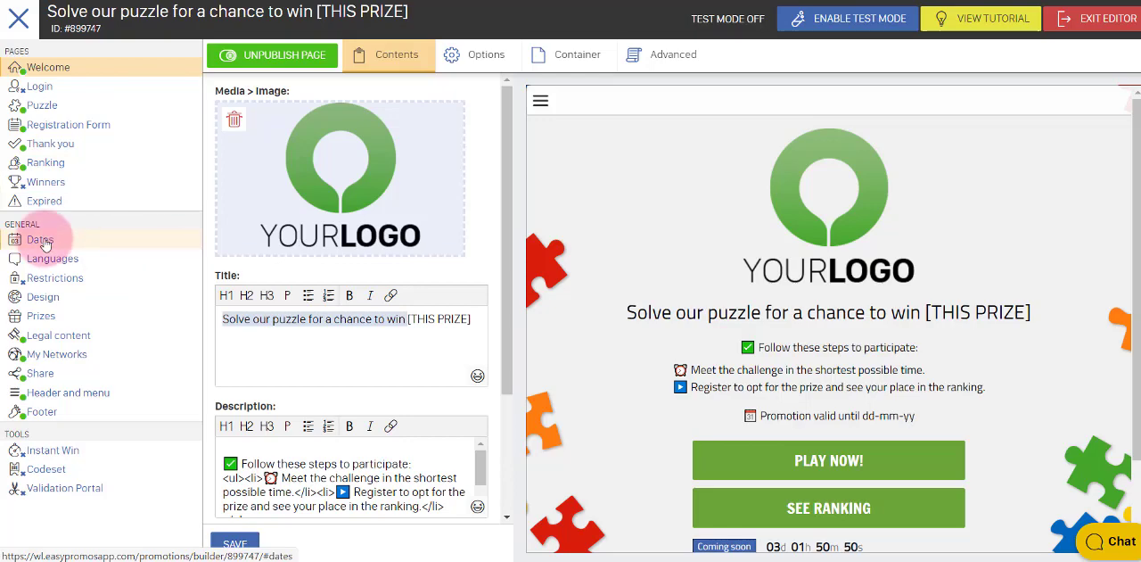
# Step: Show the Dates settings with Madrid timezone and October 3–17 publication period
pyautogui.click(39, 239)
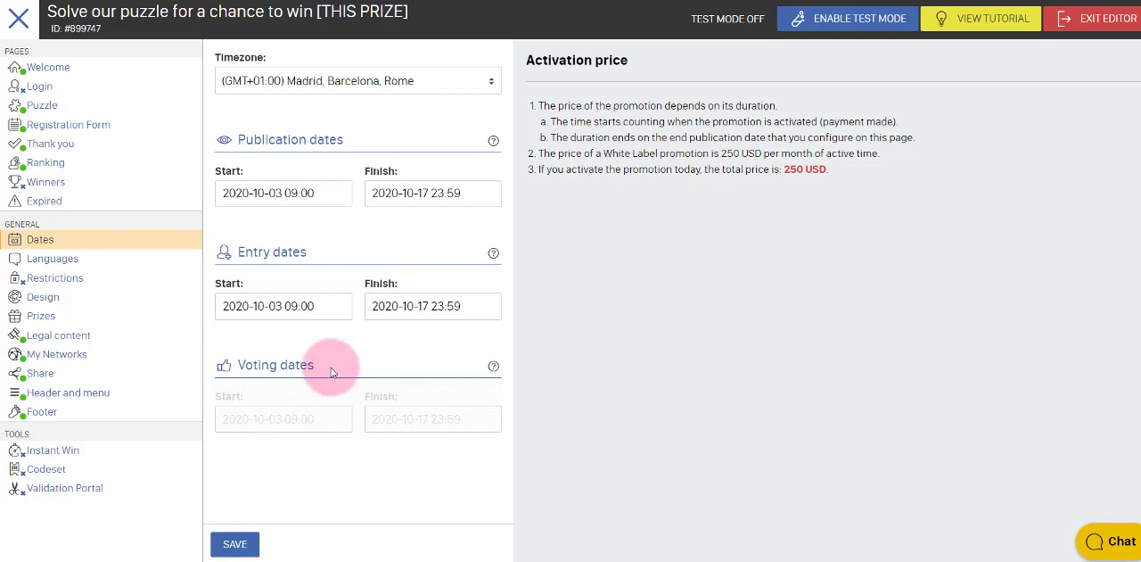
pyautogui.moveTo(282, 417)
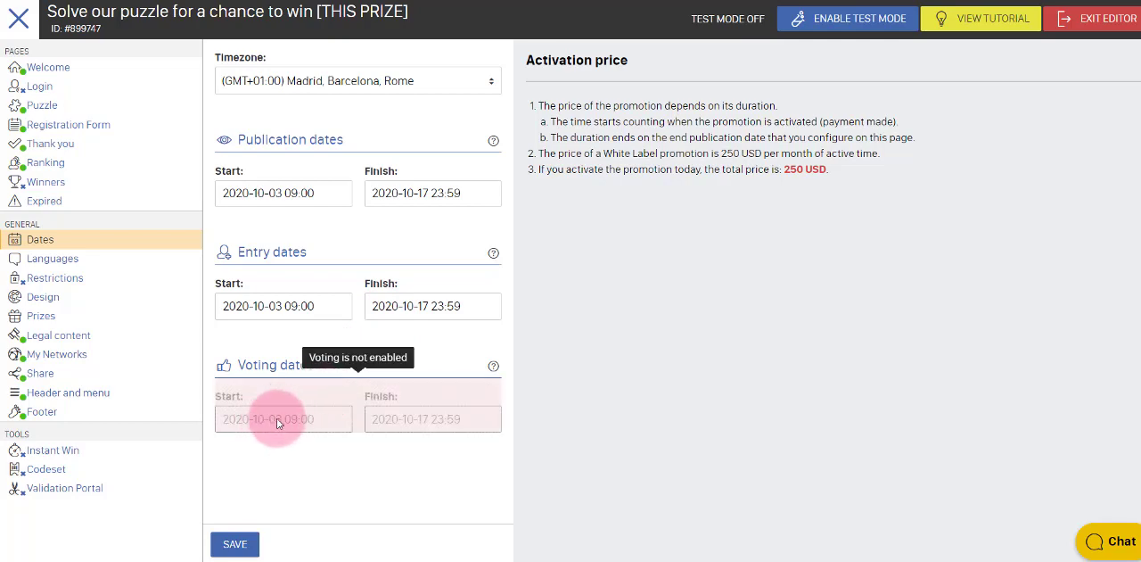
pyautogui.moveTo(339, 453)
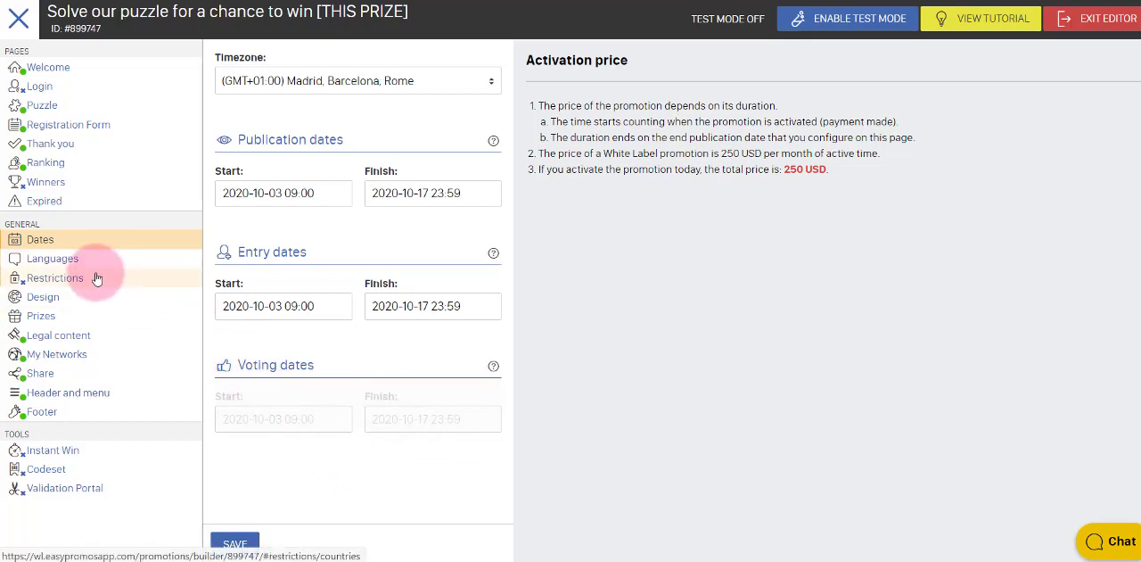
pyautogui.moveTo(52, 259)
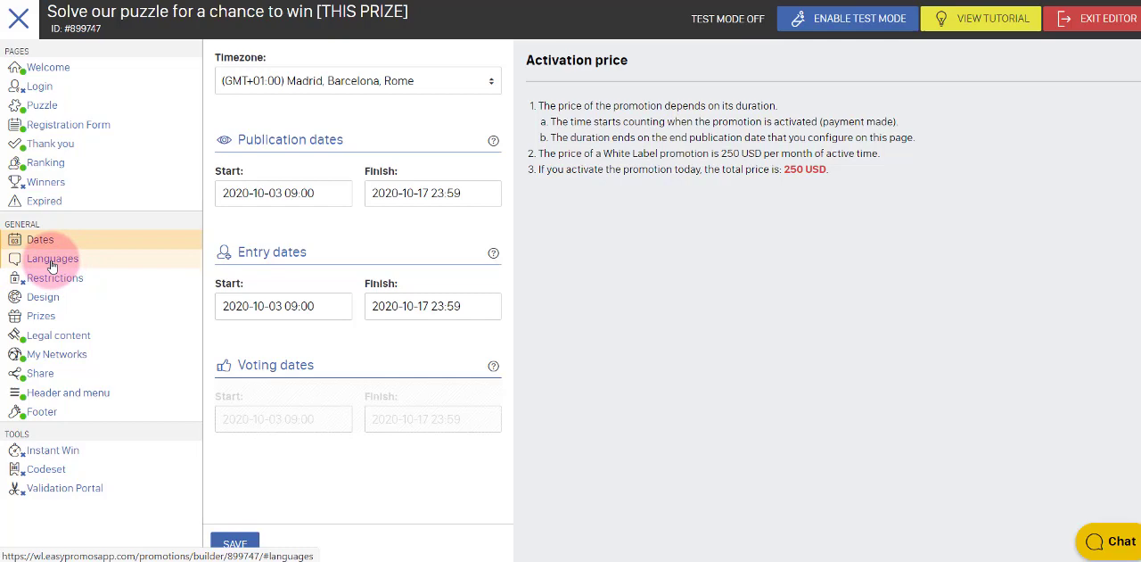
# Step: Check the Languages settings, then view country Restrictions showing all countries allowed
pyautogui.click(51, 256)
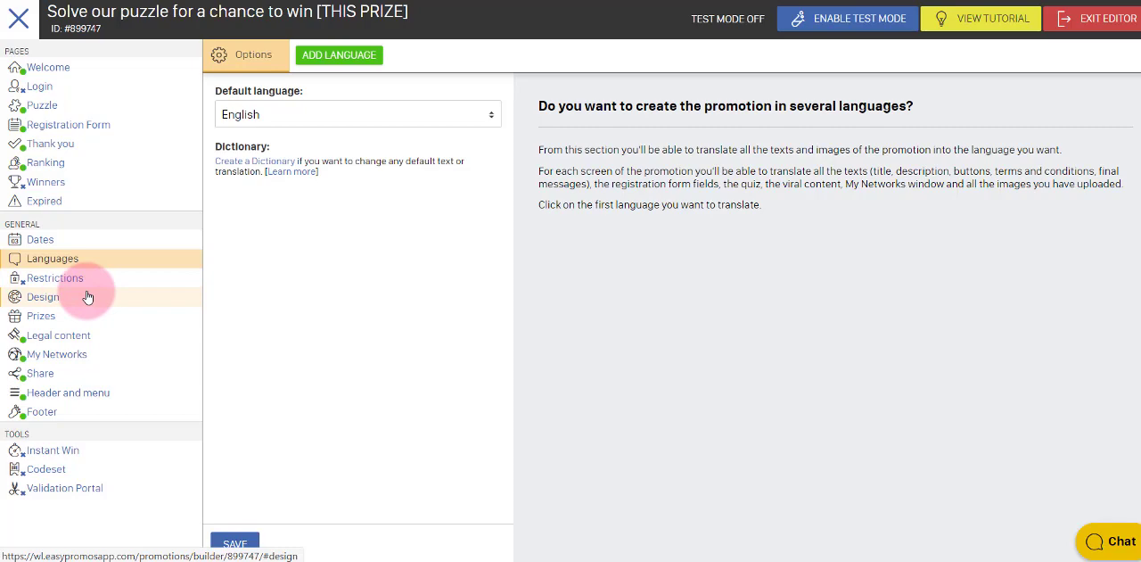
pyautogui.moveTo(77, 307)
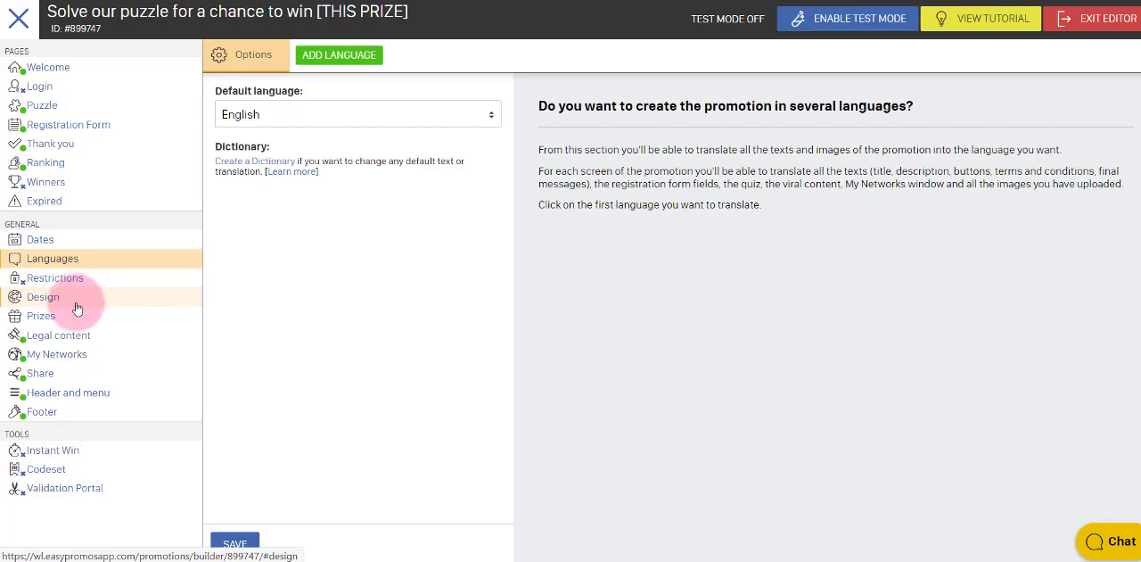
pyautogui.moveTo(50, 292)
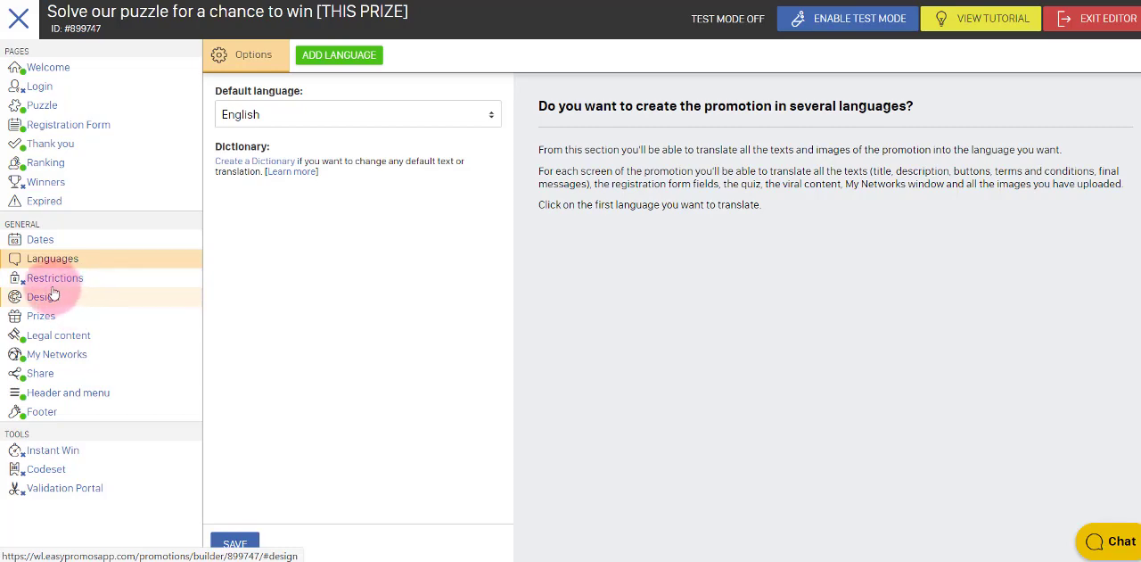
pyautogui.click(53, 279)
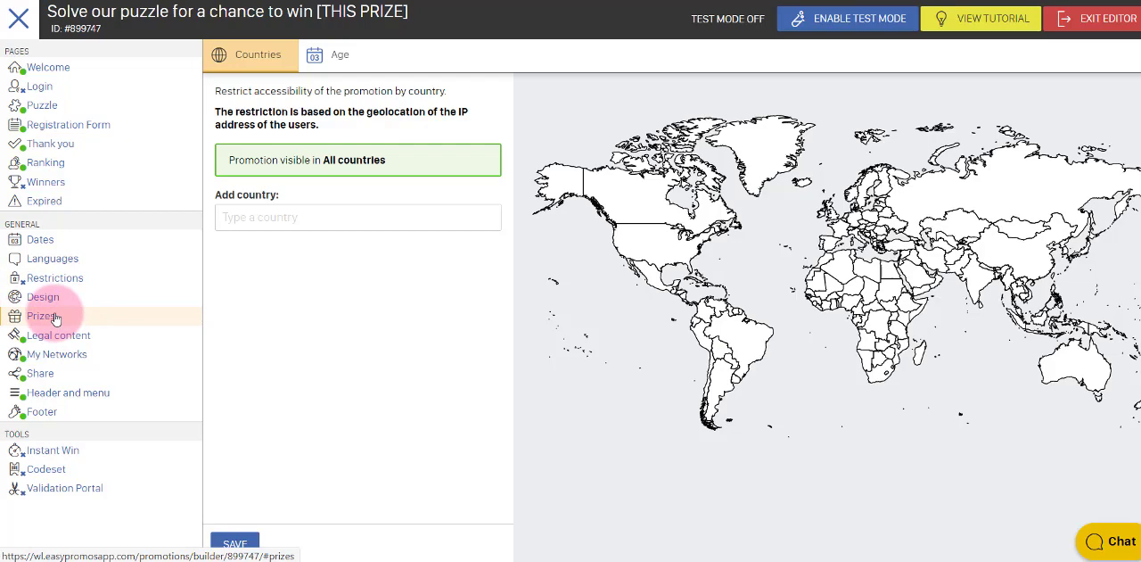
# Step: Review Design colours and typographies, ending on the puzzle-piece Background settings
pyautogui.click(43, 296)
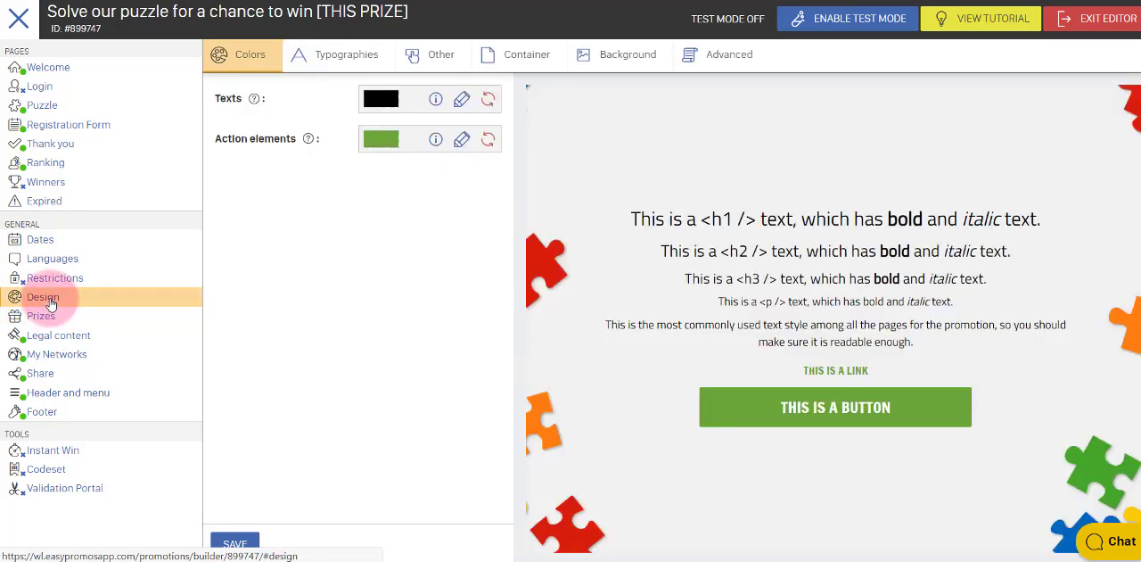
pyautogui.moveTo(346, 53)
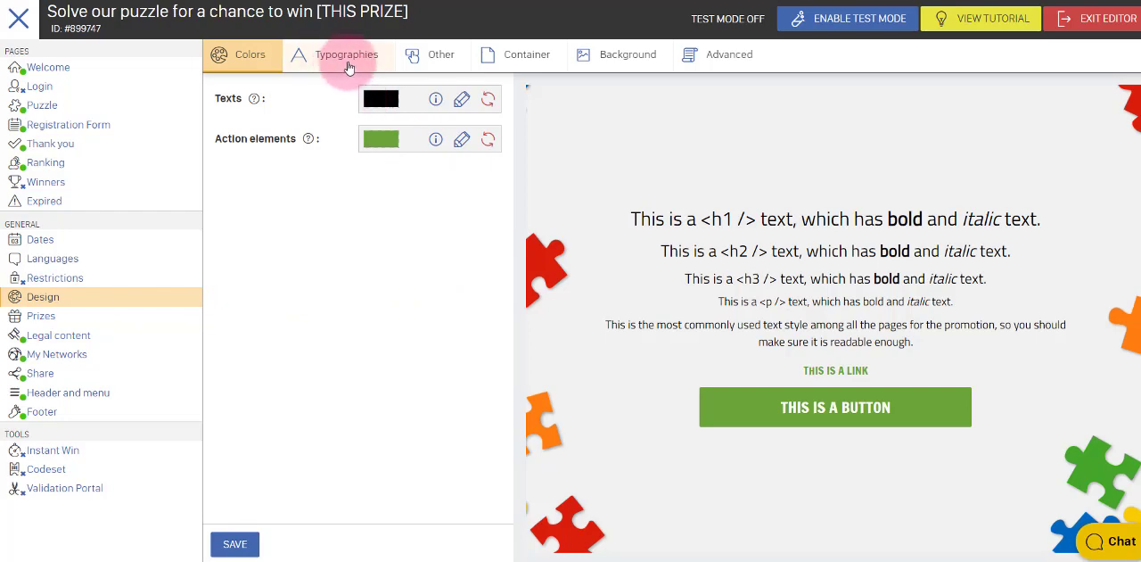
pyautogui.click(346, 53)
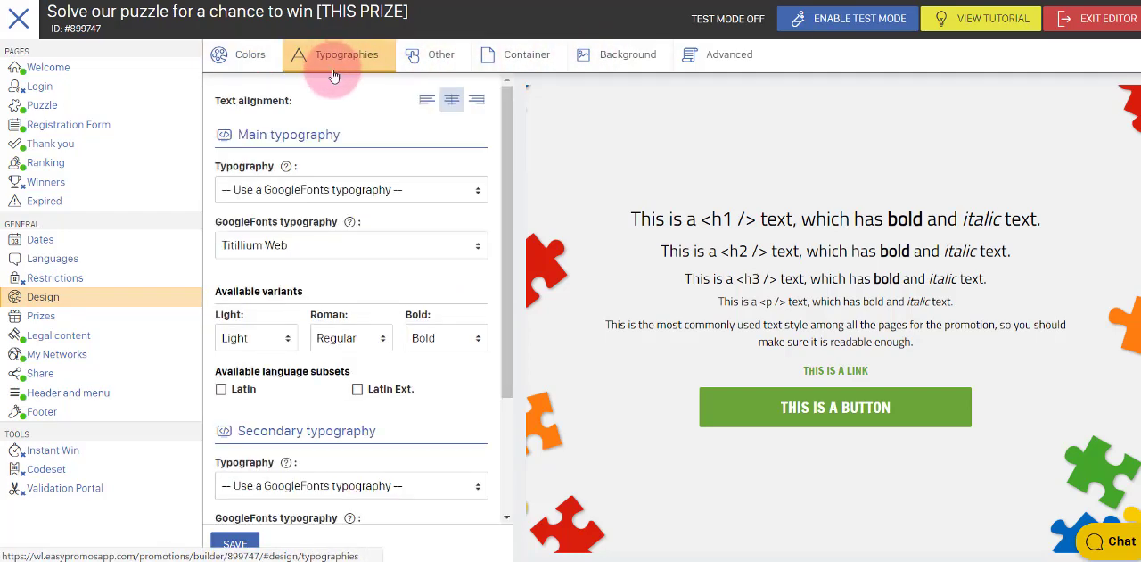
pyautogui.moveTo(348, 189)
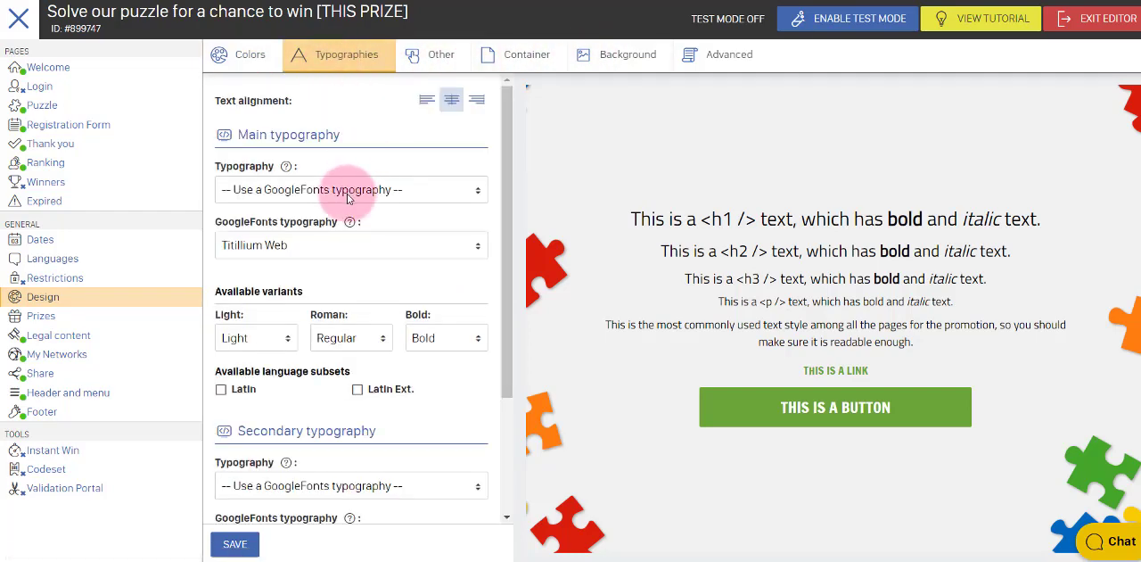
pyautogui.click(628, 54)
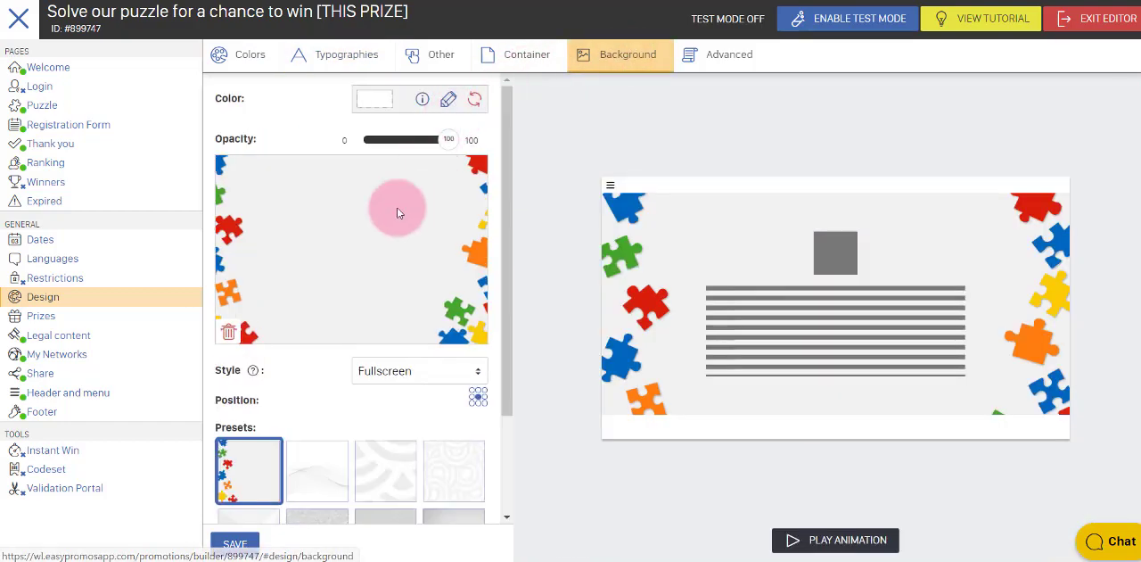
pyautogui.moveTo(259, 371)
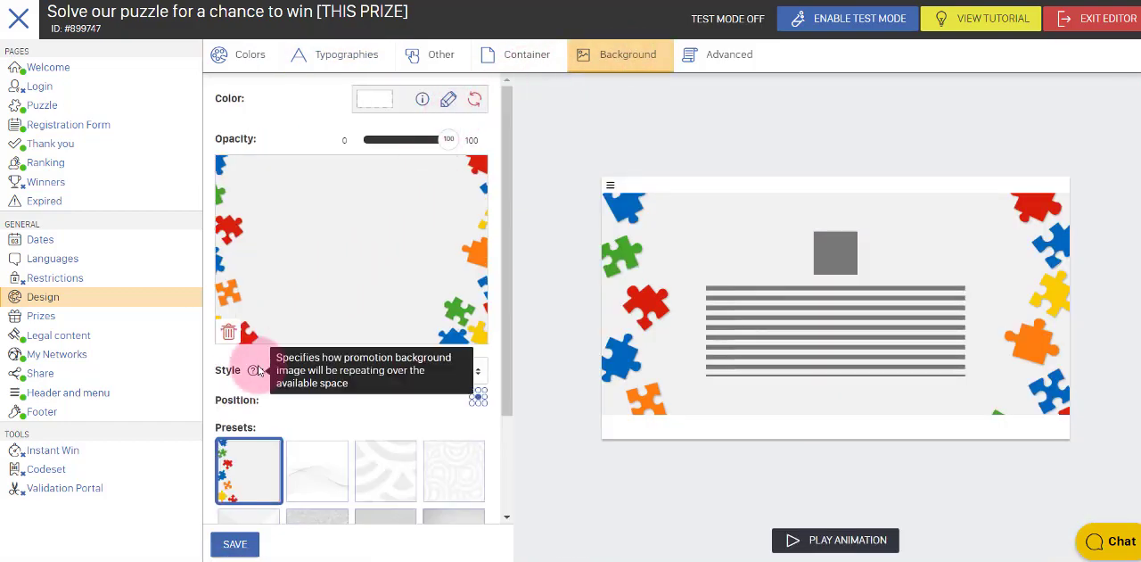
pyautogui.moveTo(299, 303)
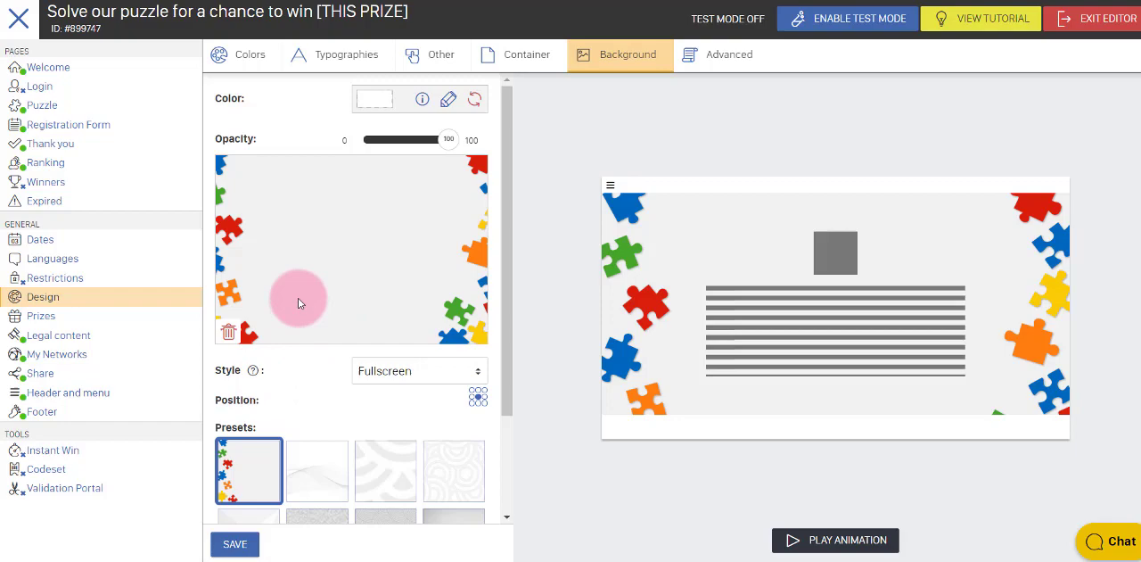
pyautogui.moveTo(57, 353)
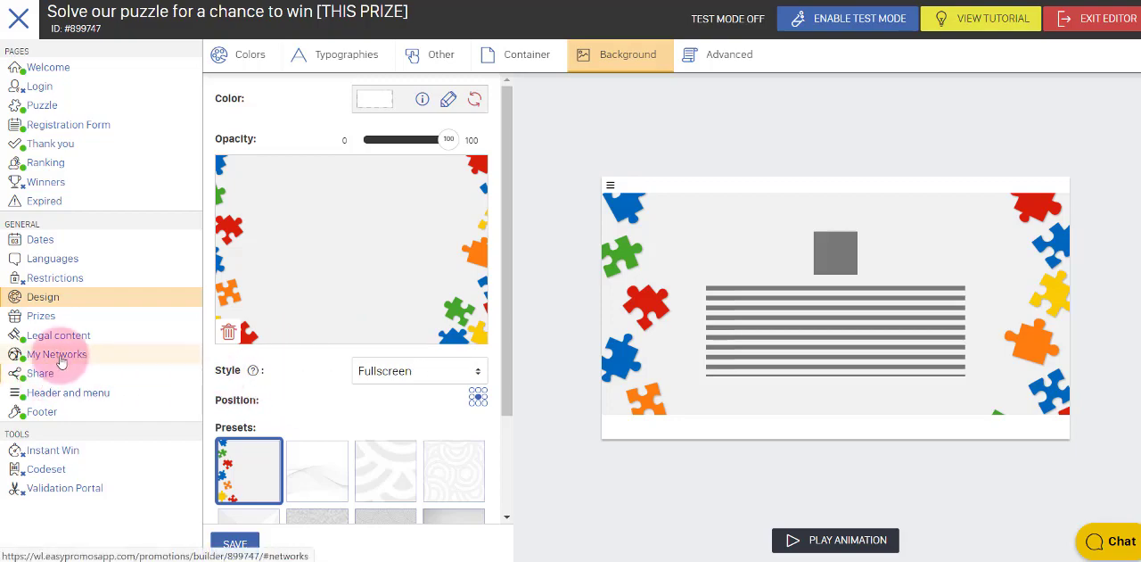
pyautogui.moveTo(41, 315)
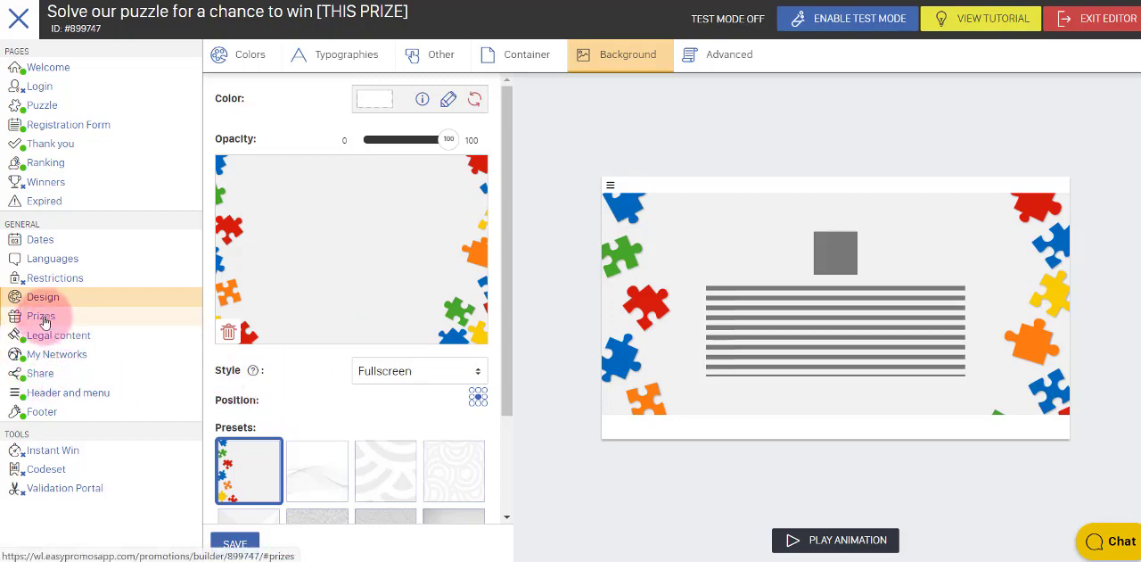
# Step: Look over the prize assignment types in Prize Management without creating a prize
pyautogui.click(41, 316)
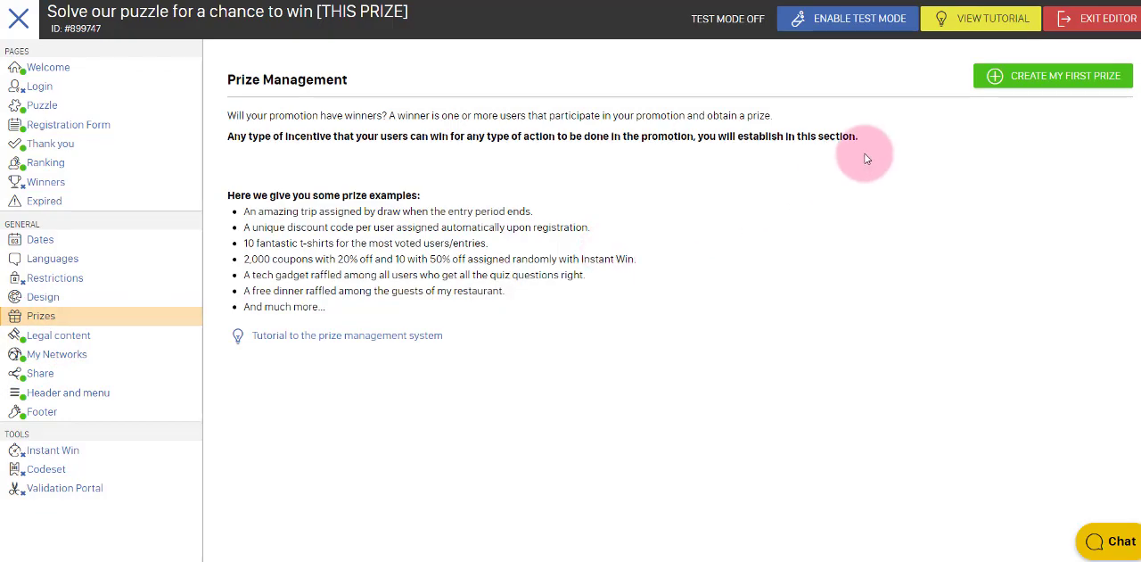
pyautogui.click(1053, 75)
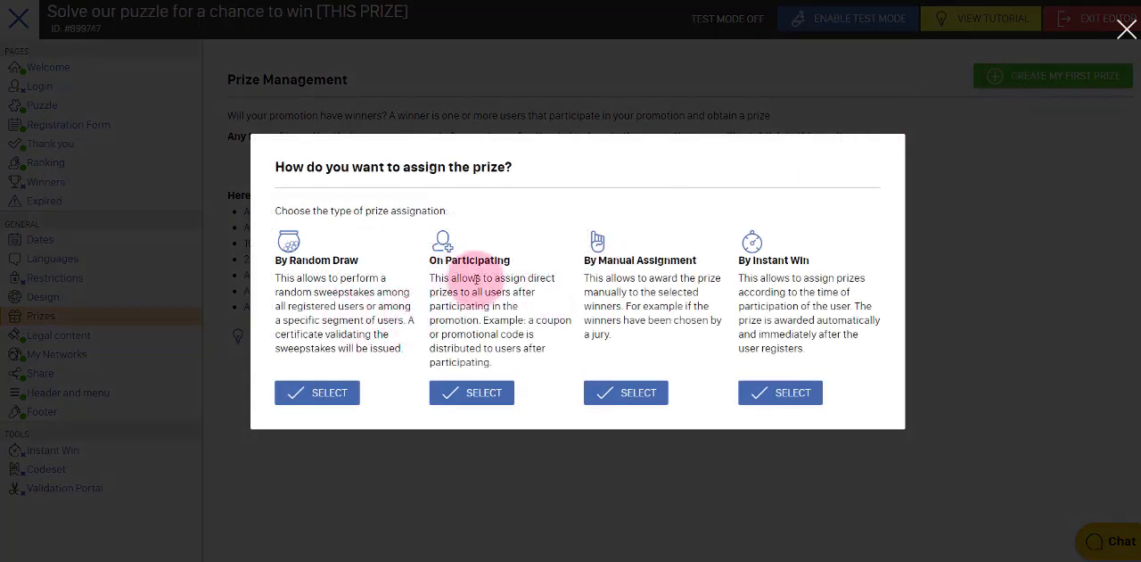
pyautogui.moveTo(784, 293)
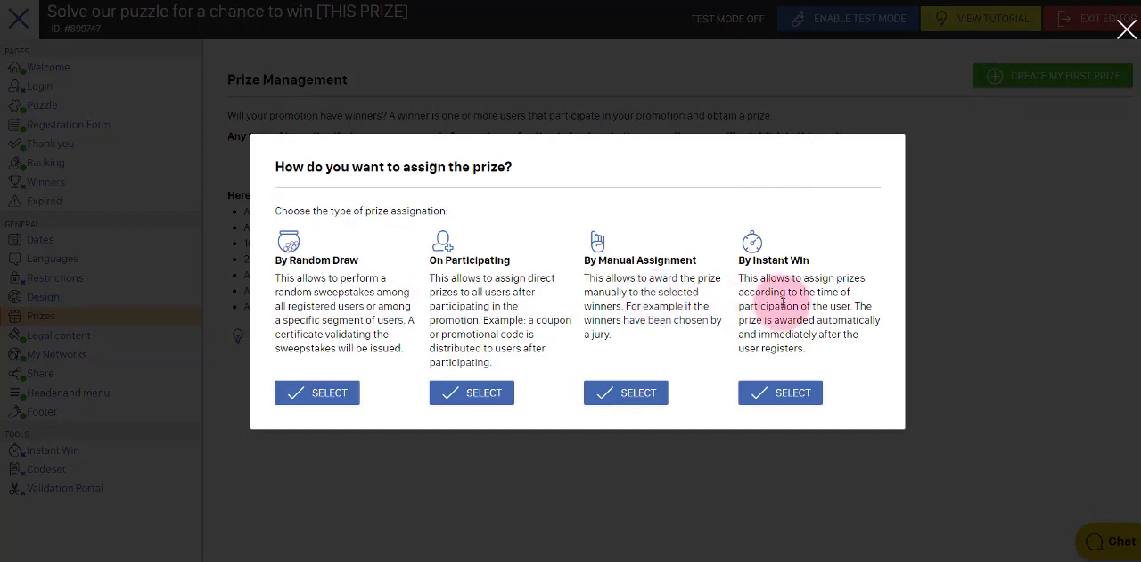
pyautogui.click(1127, 29)
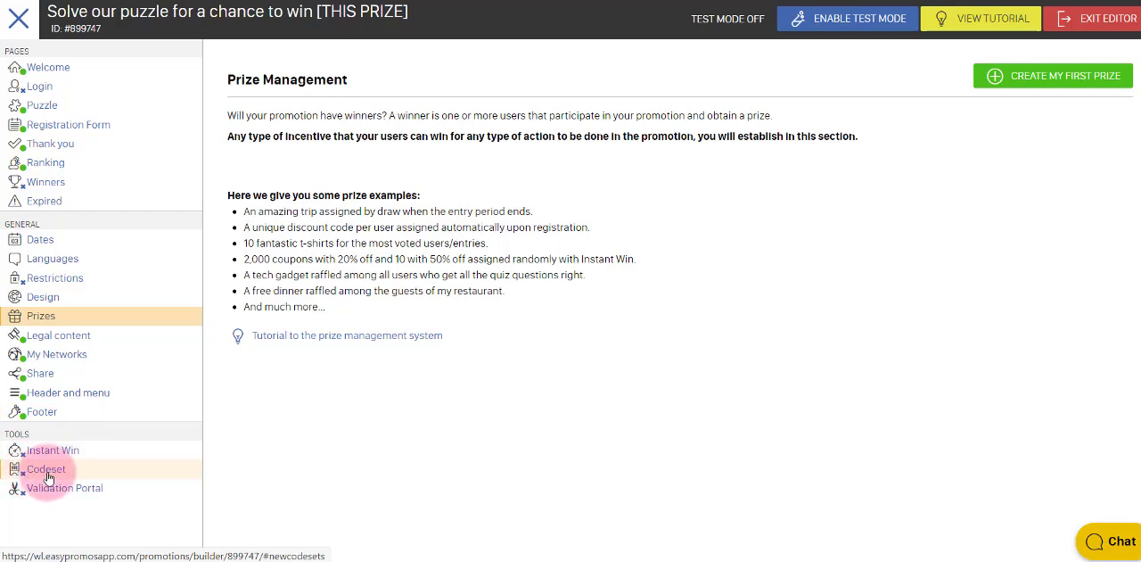
pyautogui.moveTo(86, 353)
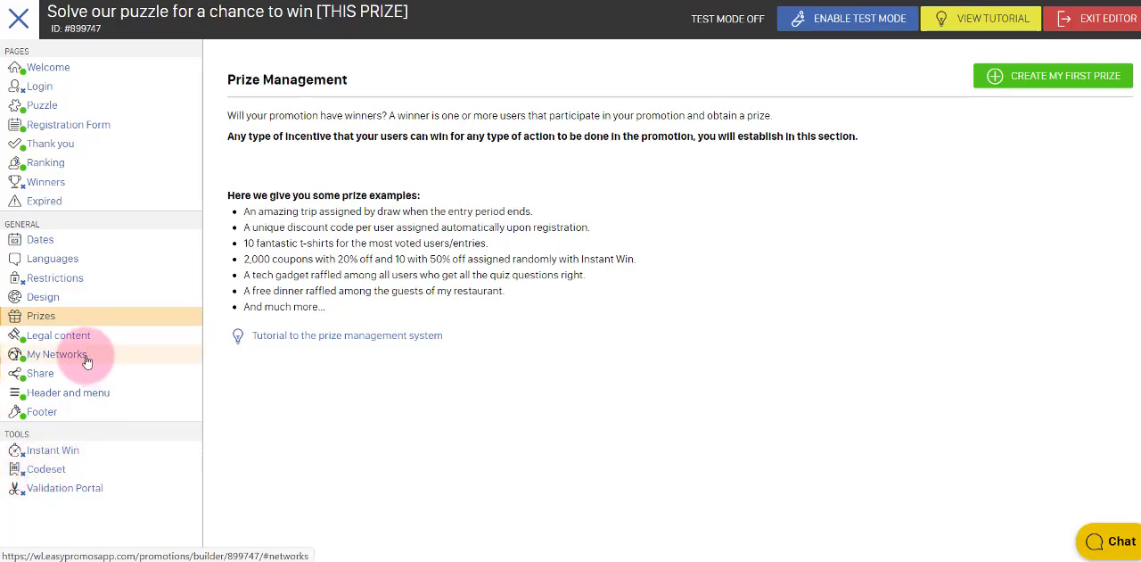
pyautogui.moveTo(67, 393)
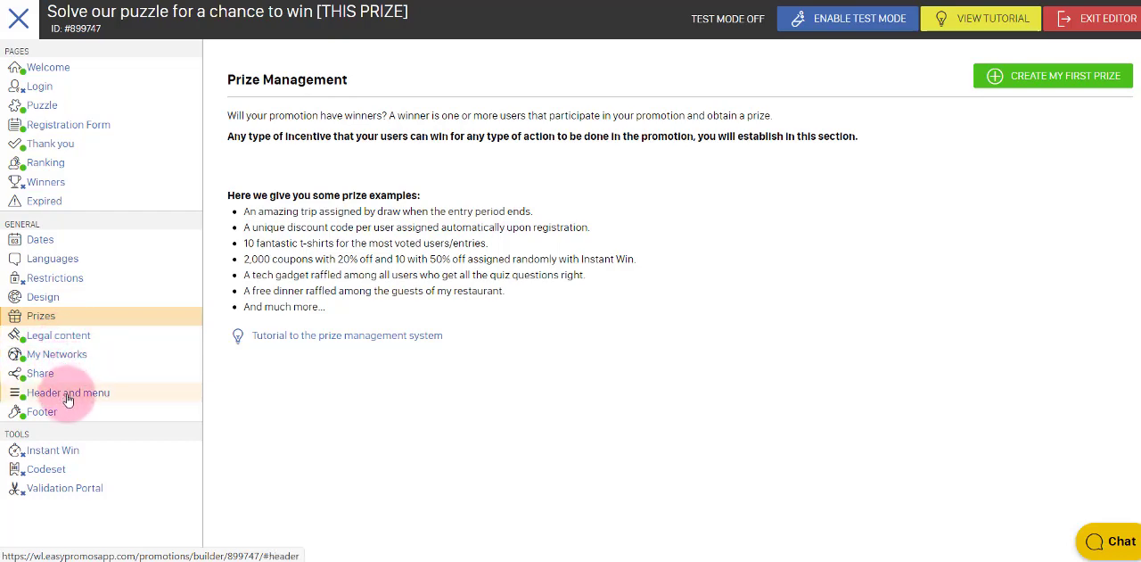
pyautogui.moveTo(50, 400)
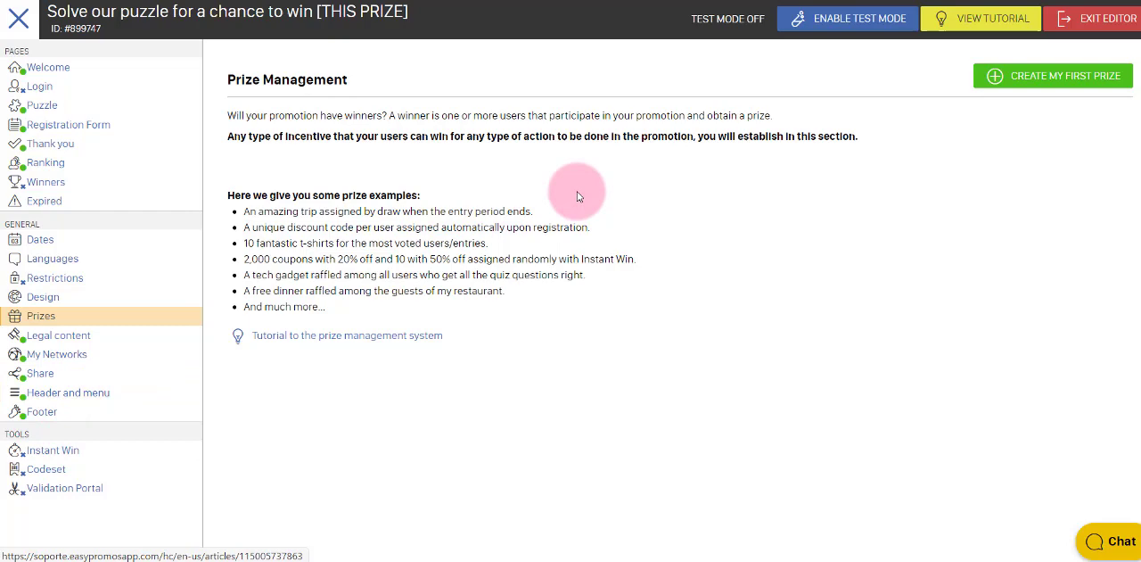
# Step: Review the Puzzle page's general intro settings, then show its Gameplay settings
pyautogui.click(43, 106)
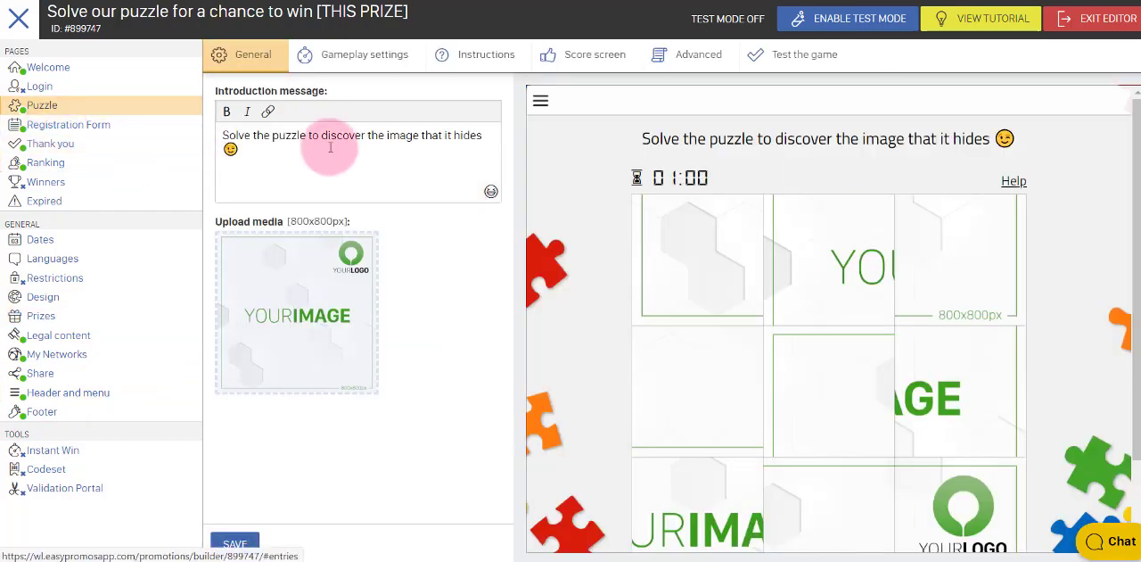
pyautogui.moveTo(400, 98)
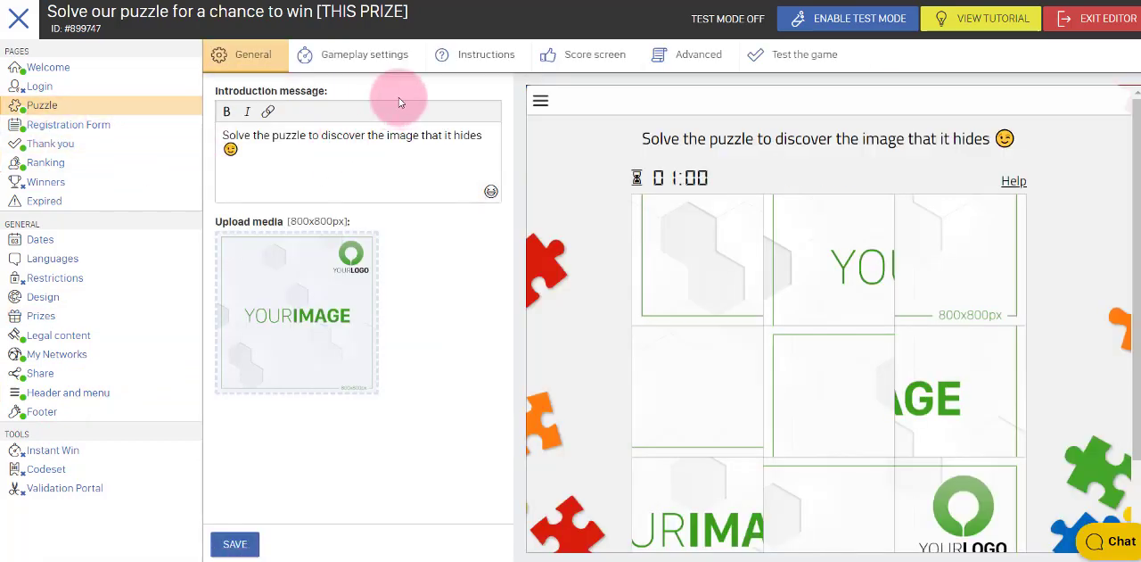
pyautogui.moveTo(414, 191)
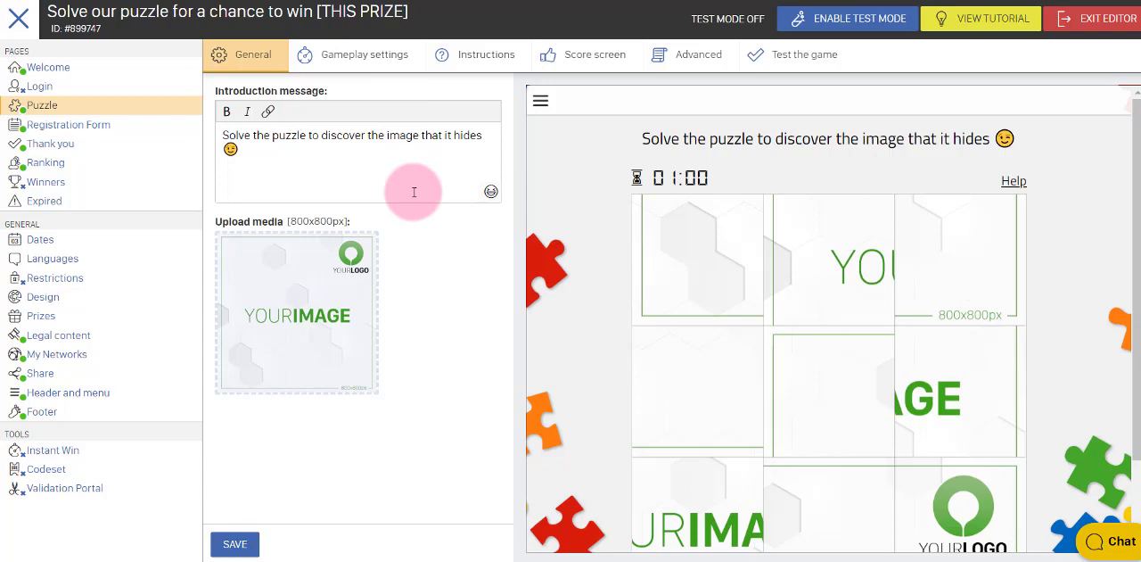
pyautogui.moveTo(617, 293)
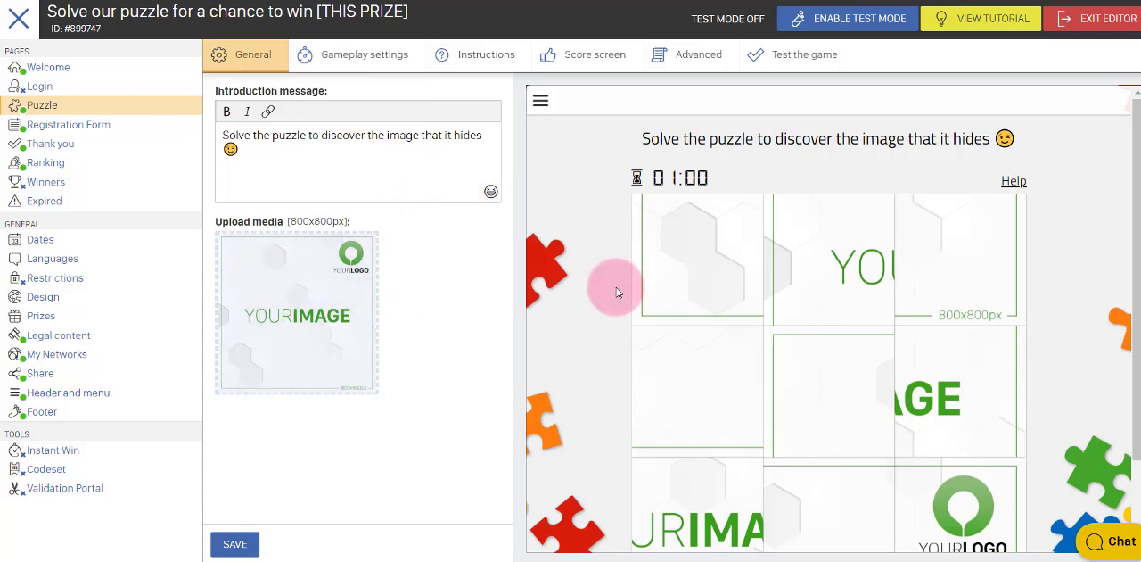
pyautogui.moveTo(674, 278)
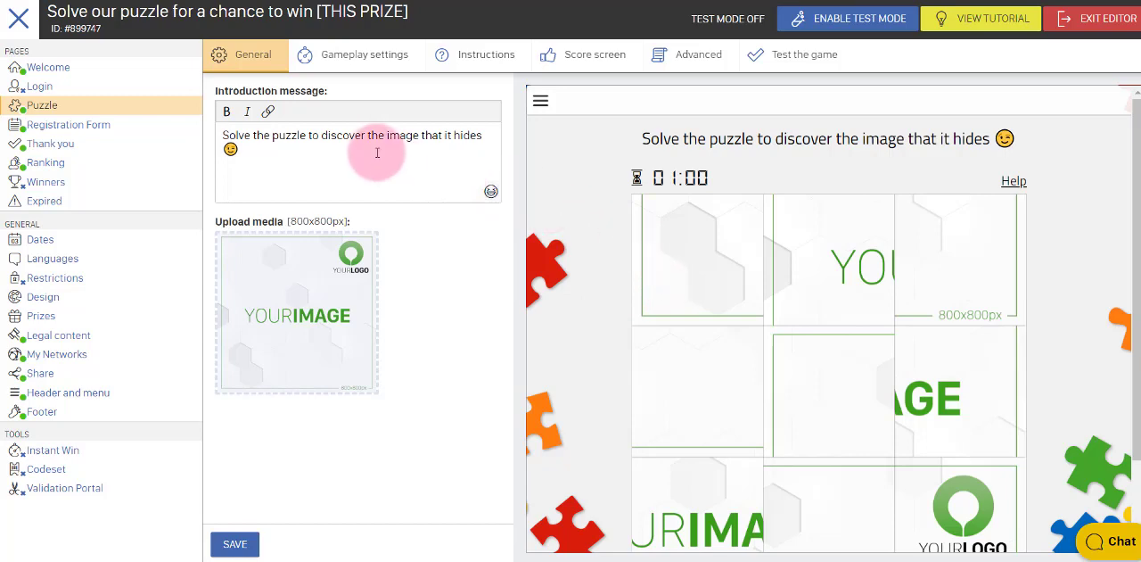
pyautogui.moveTo(410, 100)
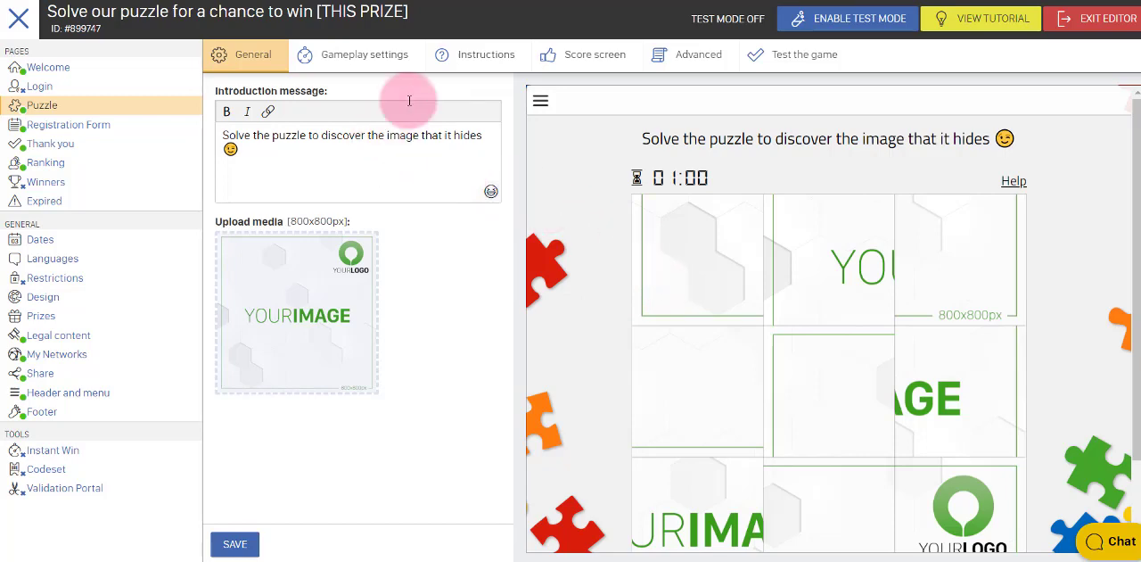
pyautogui.click(363, 54)
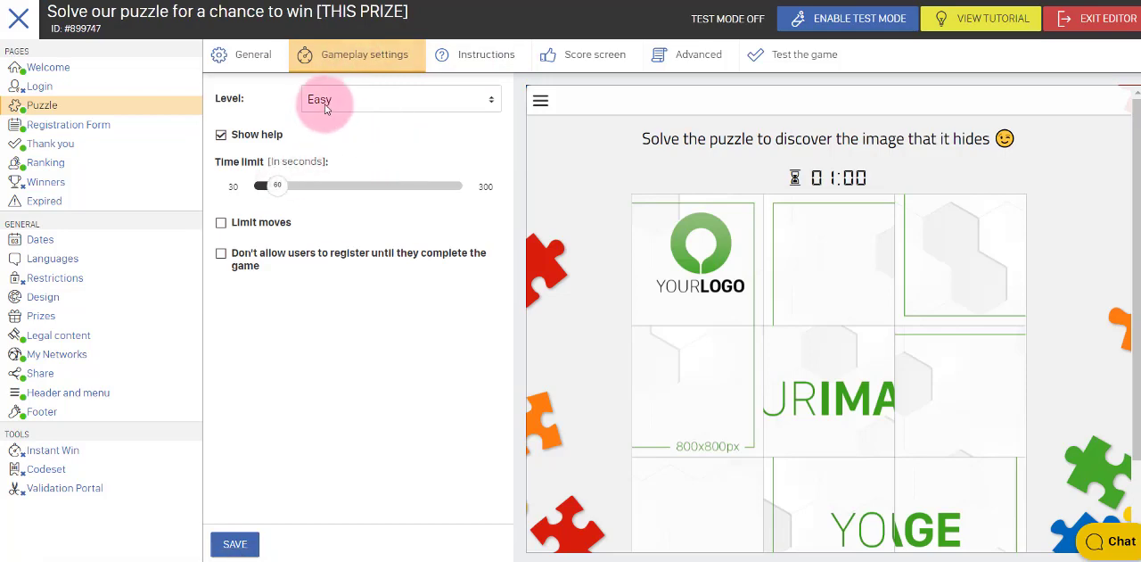
# Step: Set difficulty to Medium, then review the Instructions and 'Good job!' Score screen
pyautogui.click(399, 100)
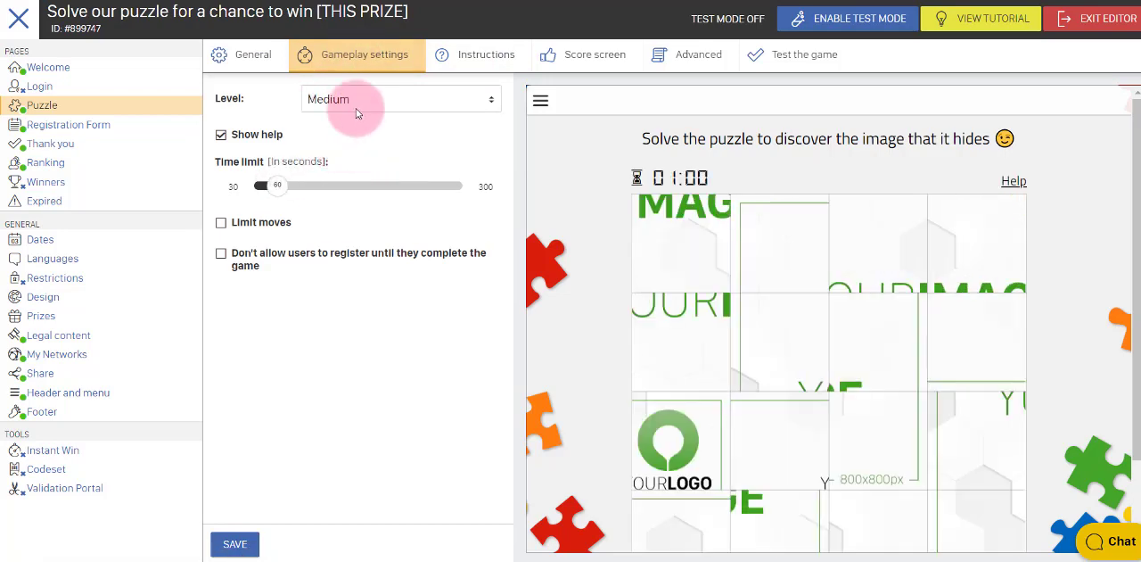
pyautogui.click(399, 98)
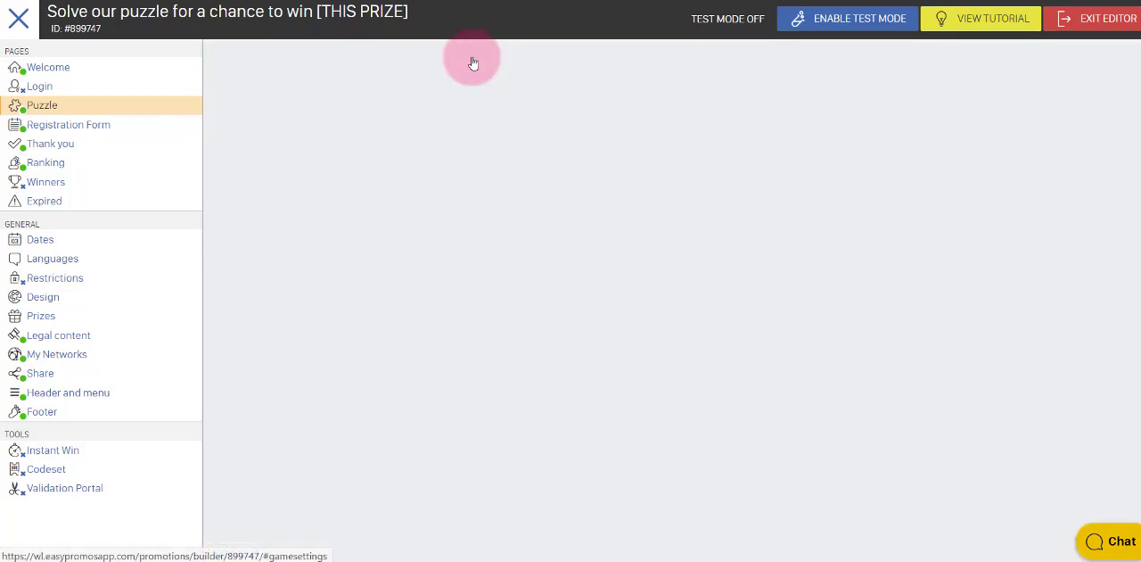
pyautogui.click(485, 54)
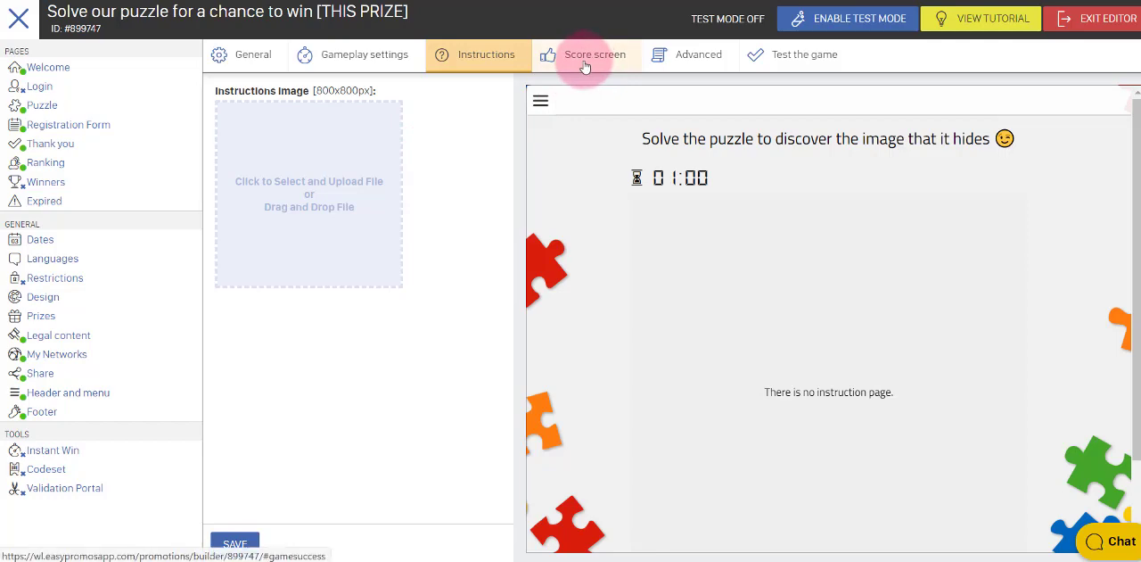
pyautogui.click(596, 54)
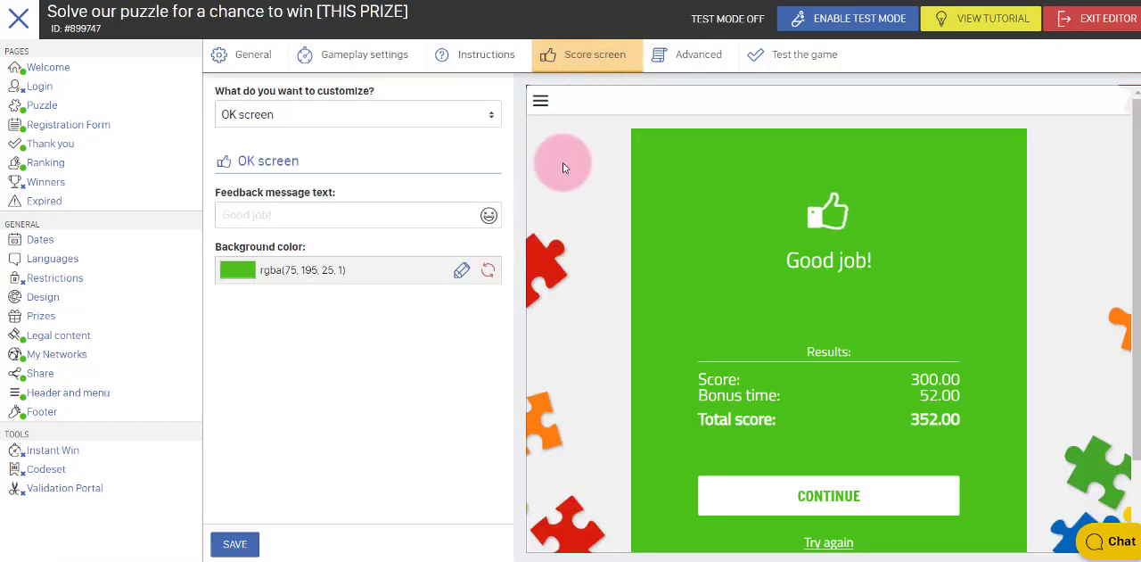
pyautogui.moveTo(392, 161)
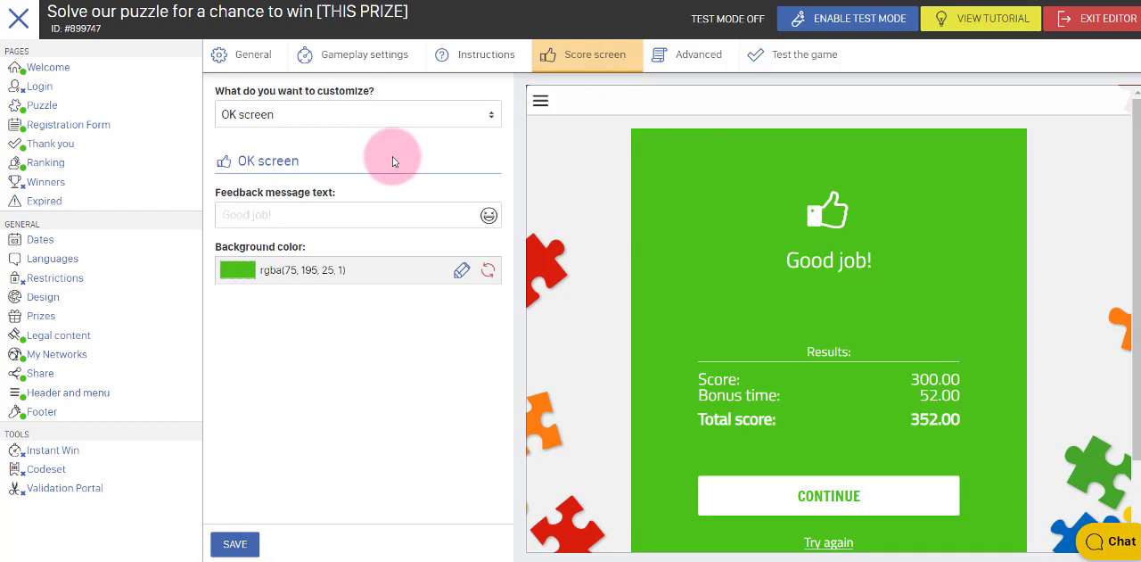
pyautogui.moveTo(630, 105)
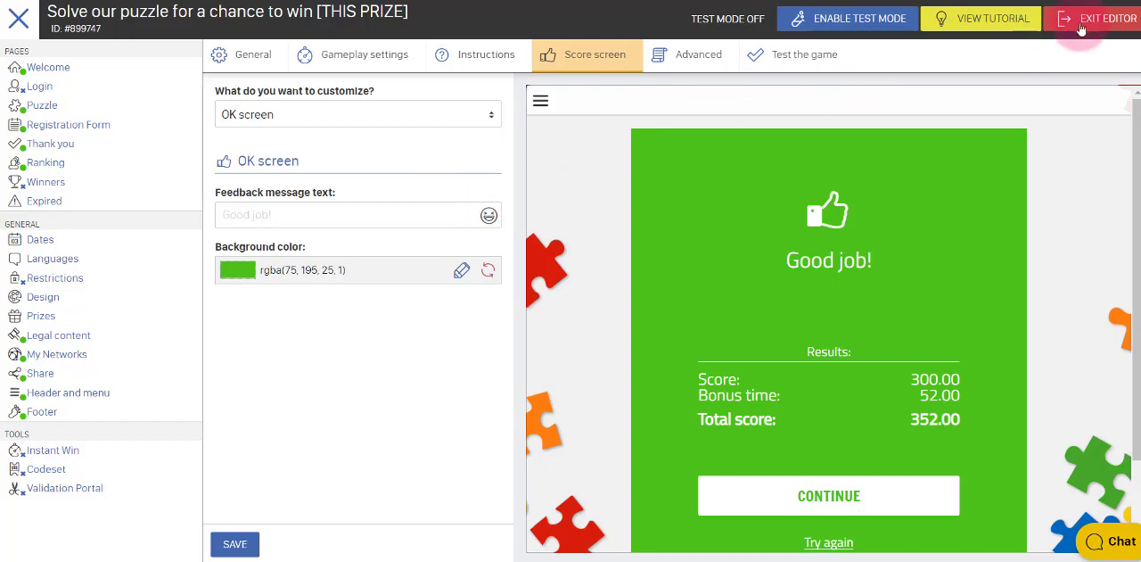
pyautogui.moveTo(1105, 18)
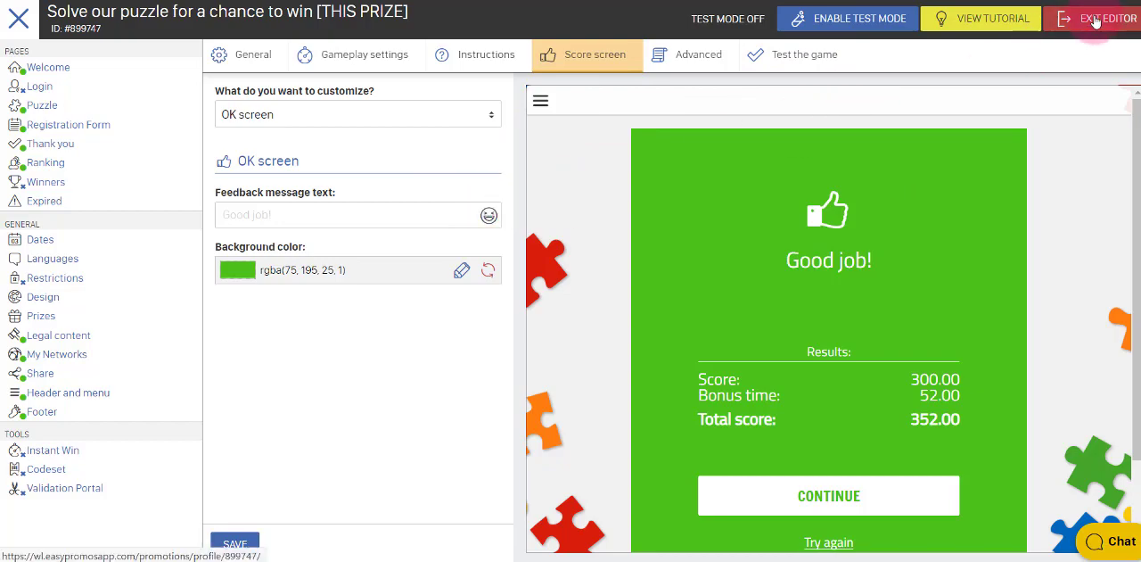
# Step: Return to the promotion overview and enable test mode for the puzzle promotion
pyautogui.click(1106, 18)
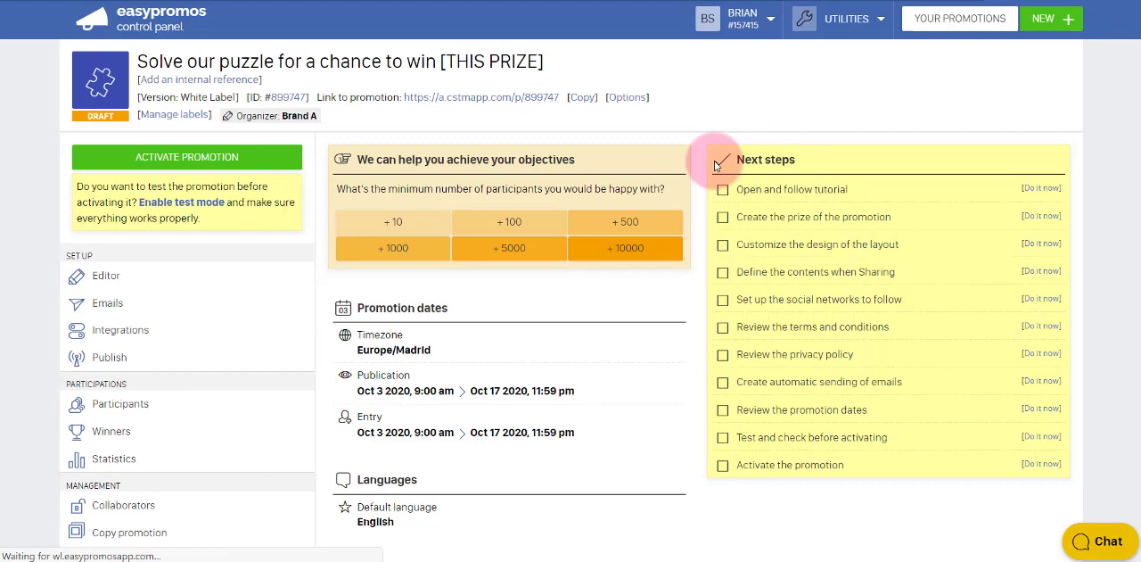
pyautogui.moveTo(515, 299)
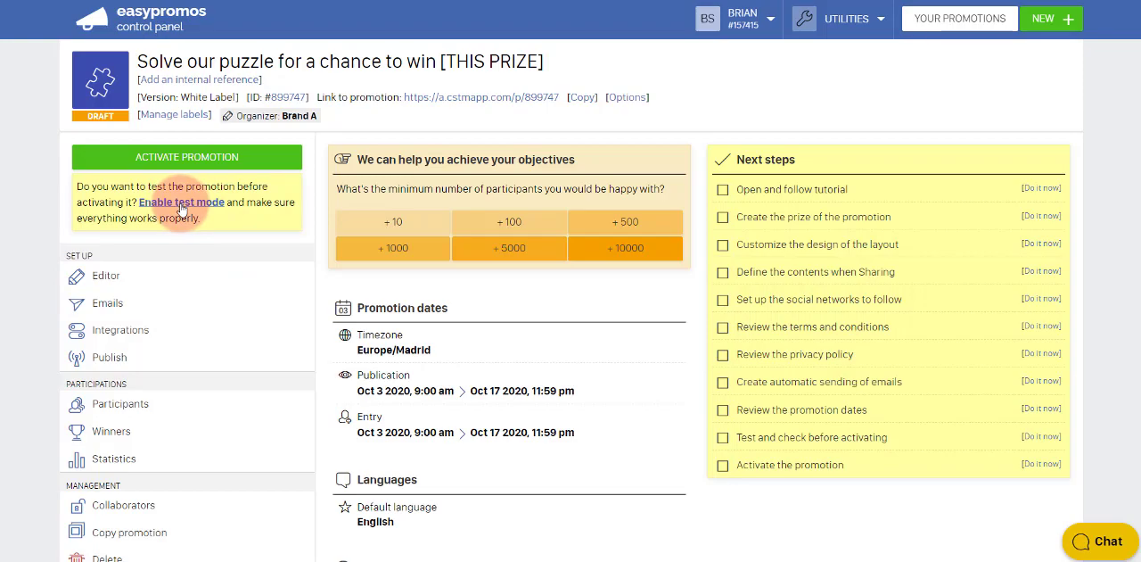
pyautogui.click(182, 203)
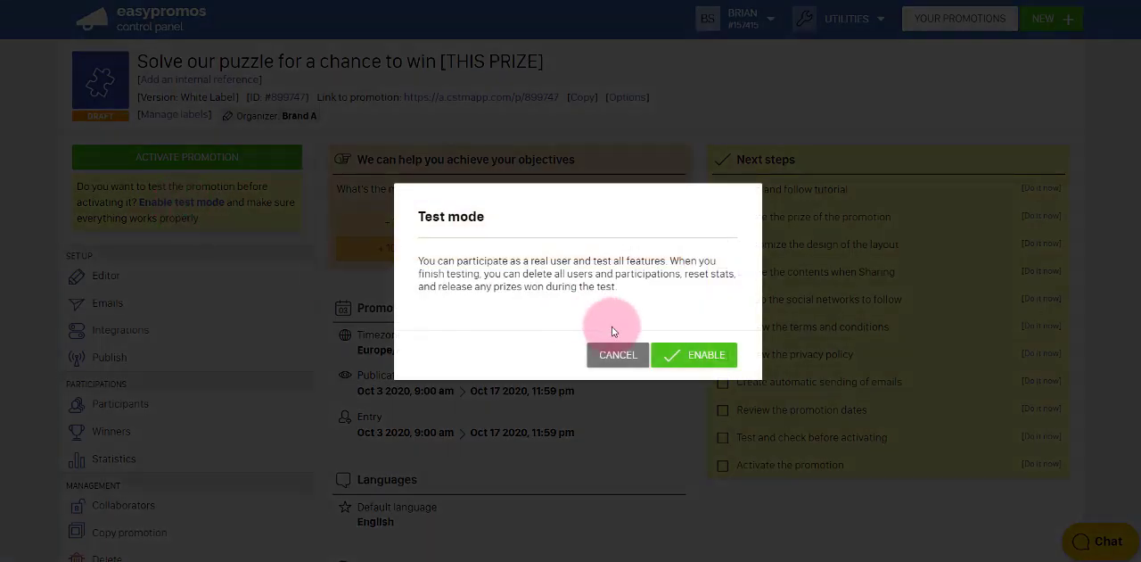
pyautogui.click(694, 353)
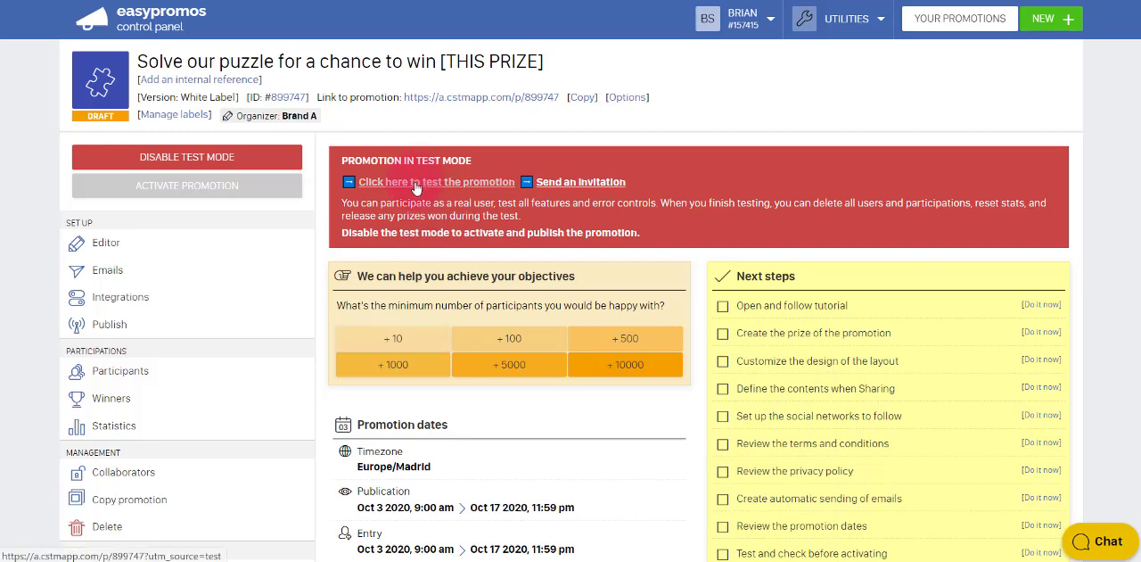
pyautogui.moveTo(581, 182)
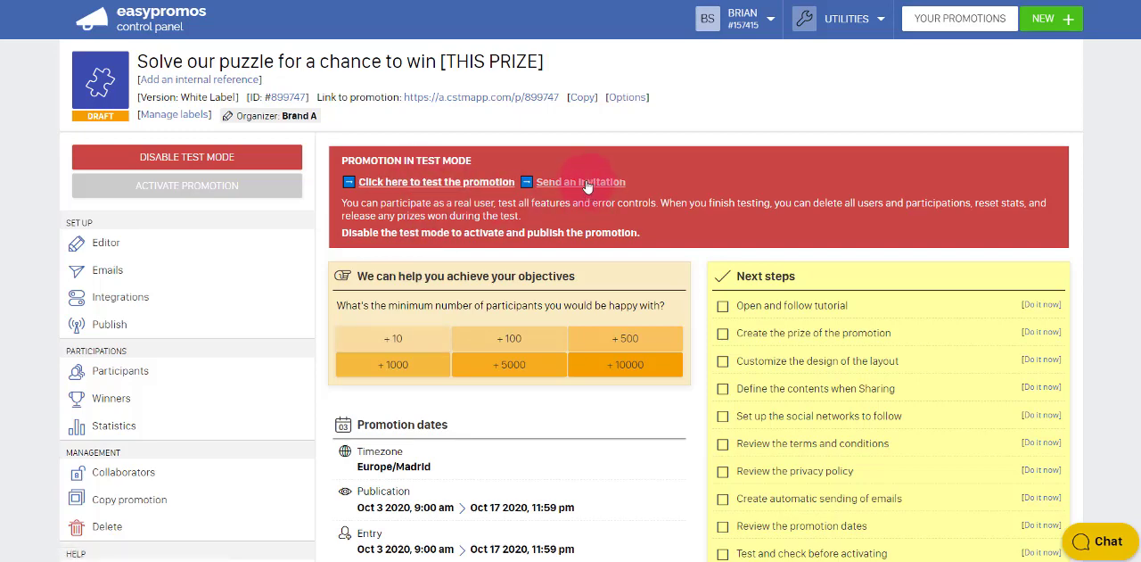
pyautogui.click(437, 182)
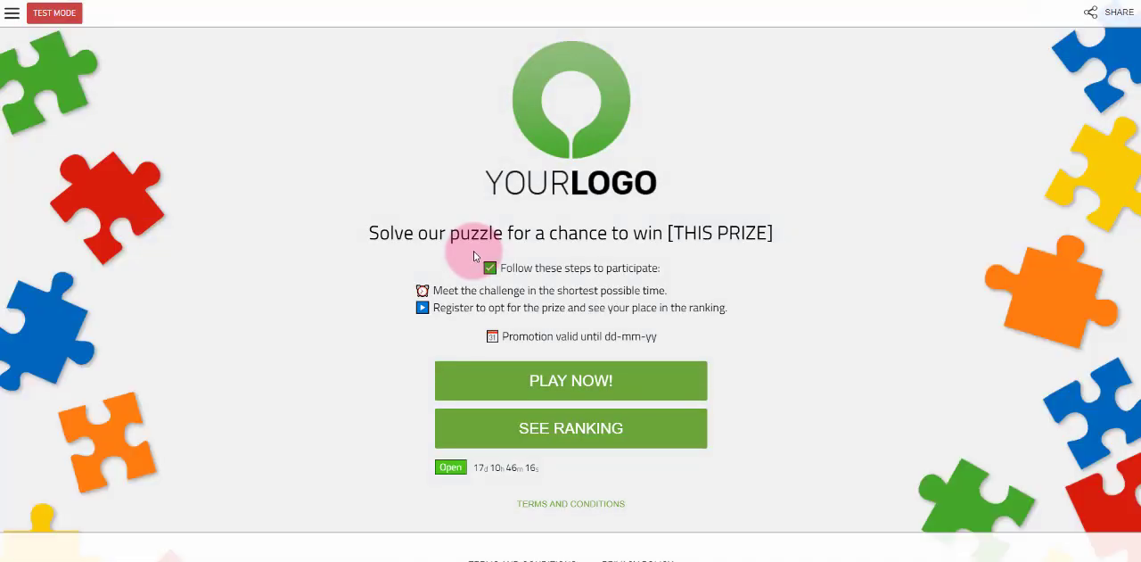
pyautogui.moveTo(314, 228)
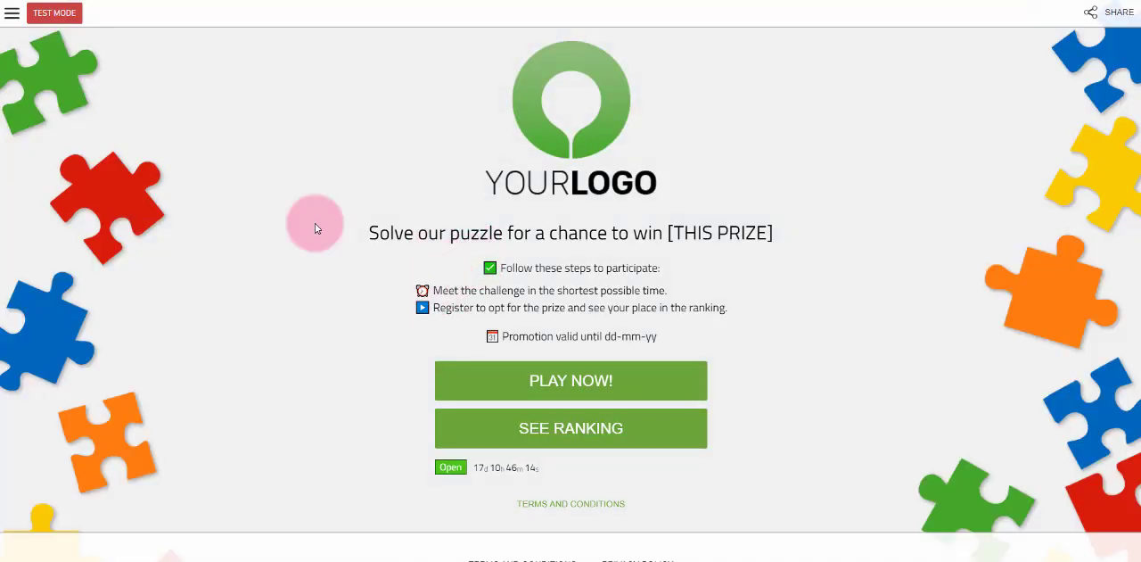
pyautogui.click(12, 12)
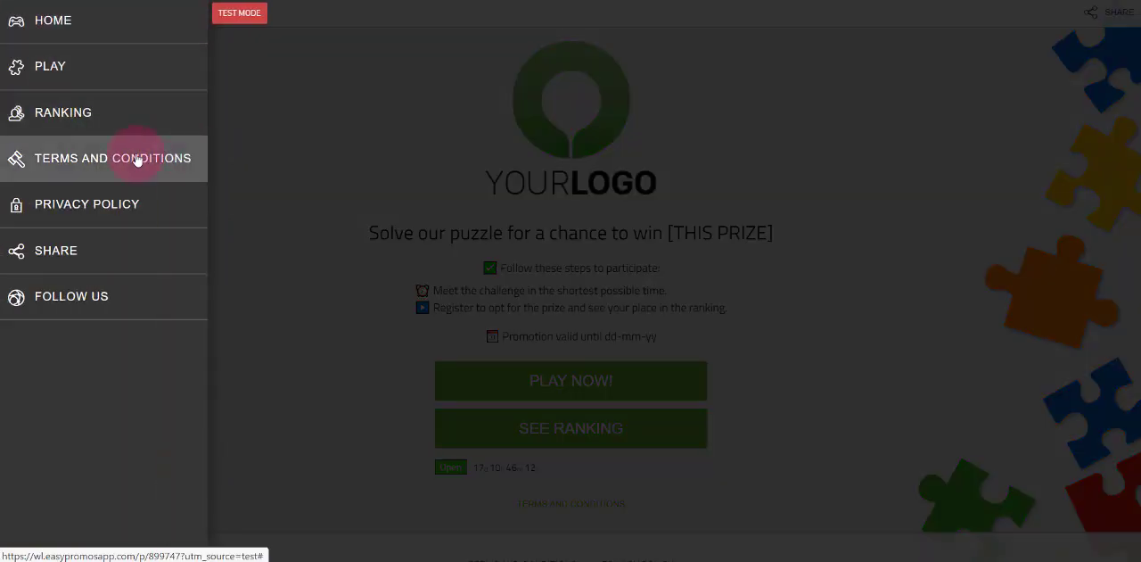
pyautogui.moveTo(274, 248)
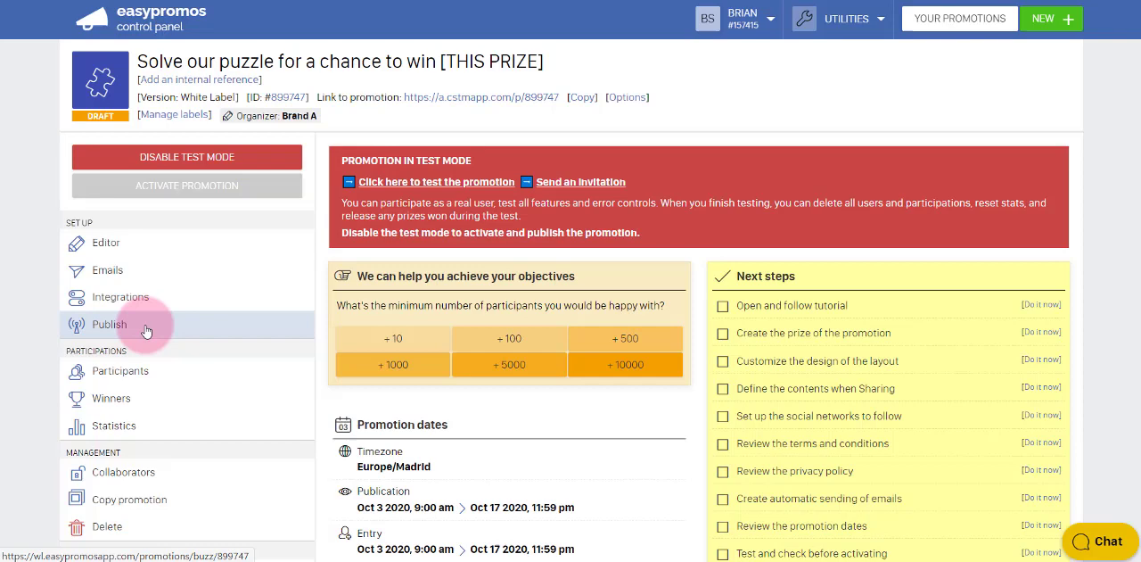
pyautogui.moveTo(110, 330)
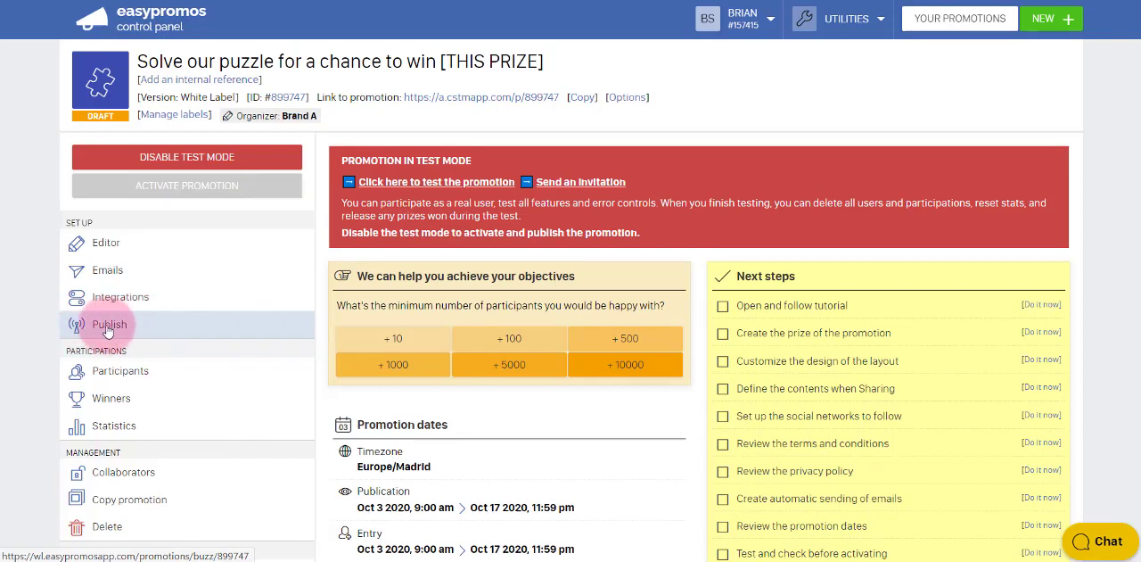
pyautogui.click(109, 323)
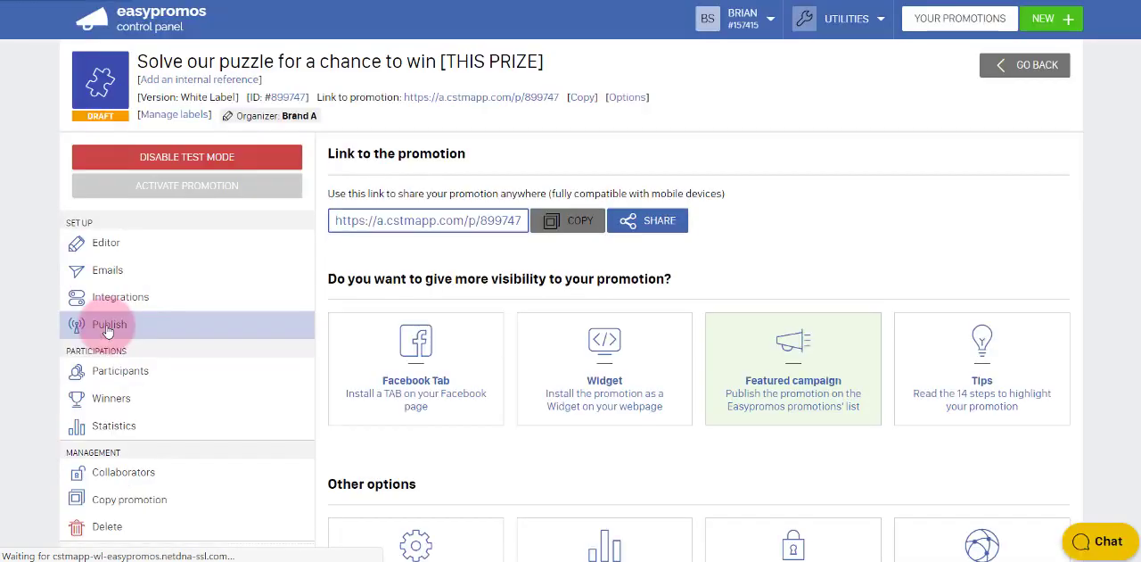
pyautogui.moveTo(791, 196)
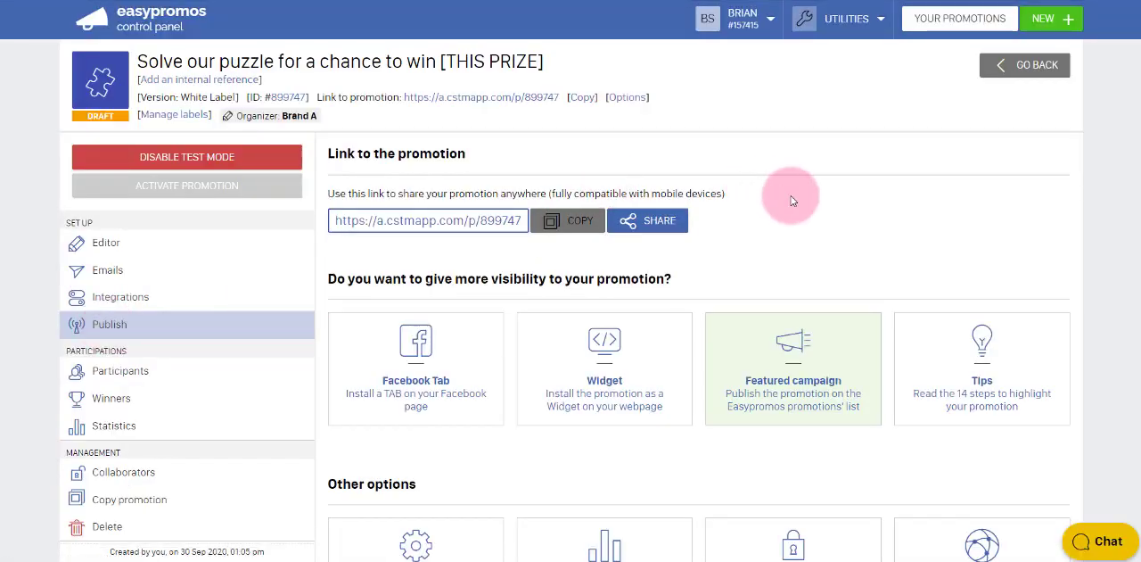
pyautogui.scroll(-3)
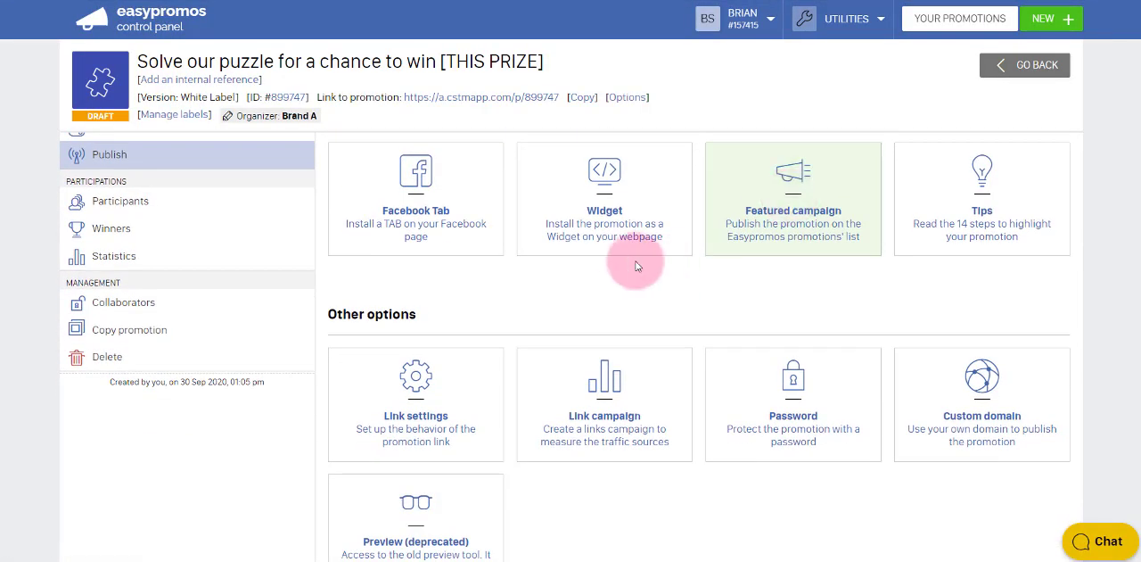
pyautogui.moveTo(605, 223)
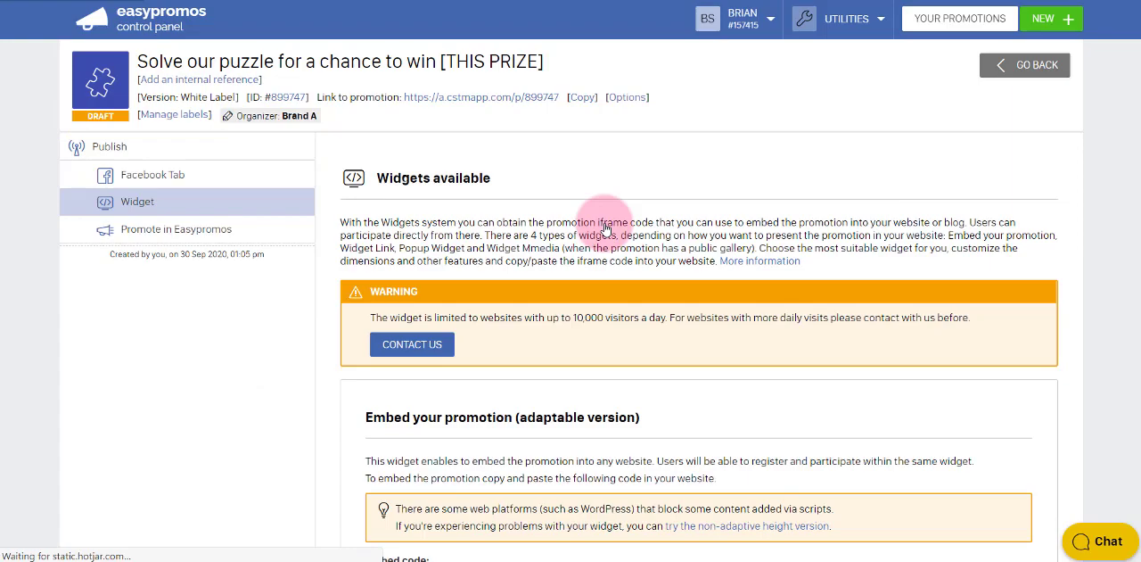
pyautogui.scroll(-3)
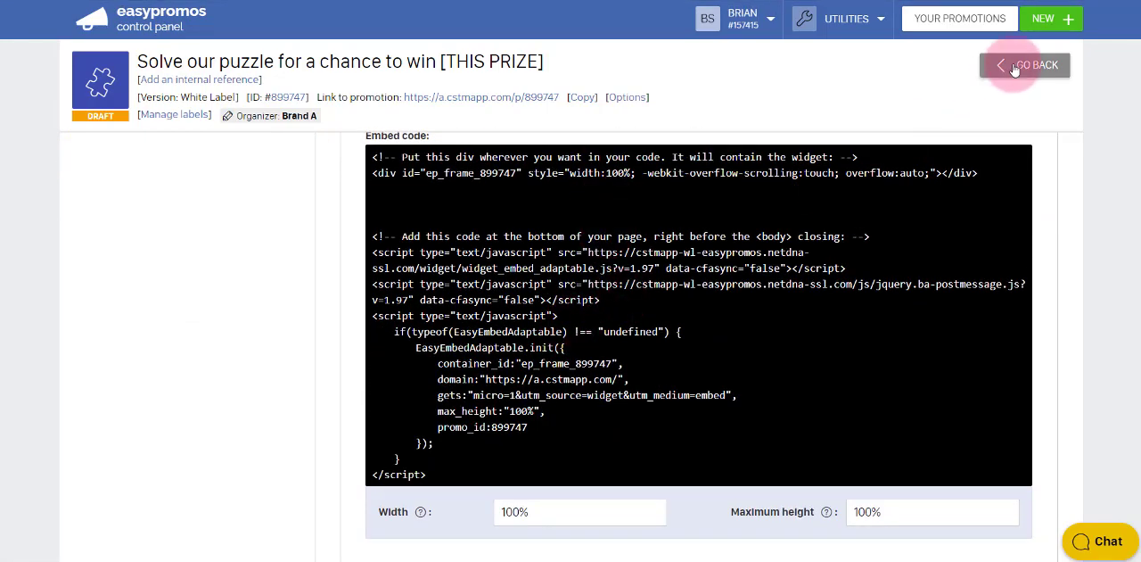
pyautogui.click(1030, 64)
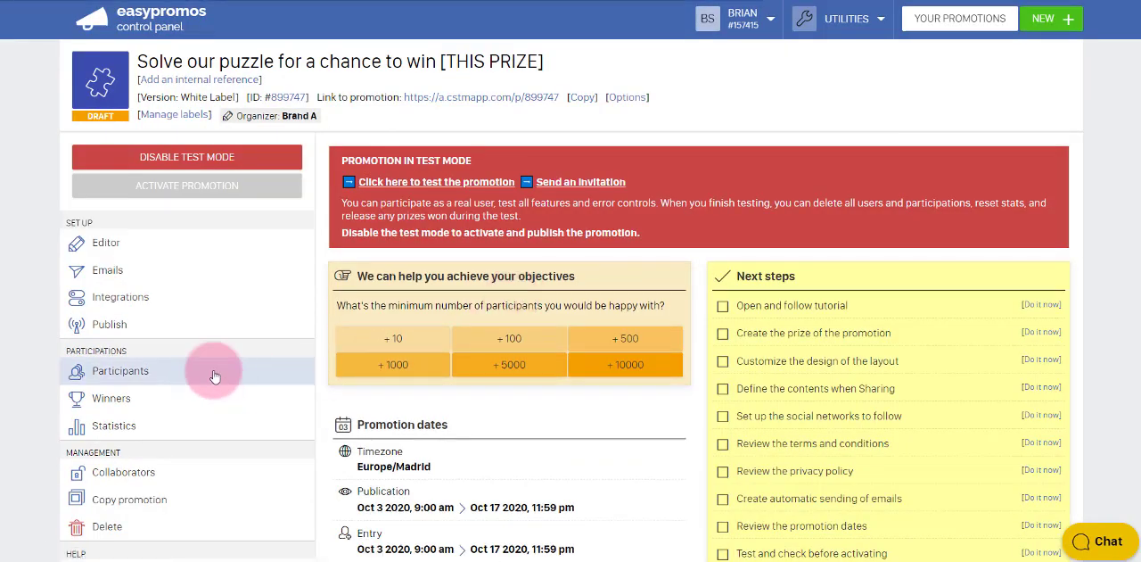
# Step: Reach Link settings under Other options in the Publish page
pyautogui.click(109, 323)
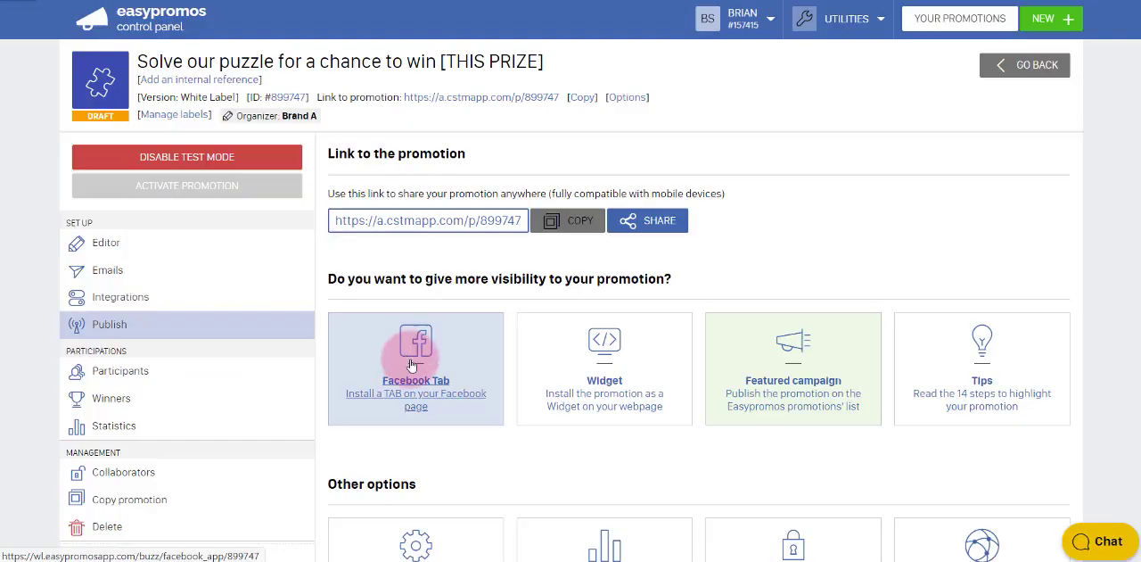
pyautogui.scroll(-3)
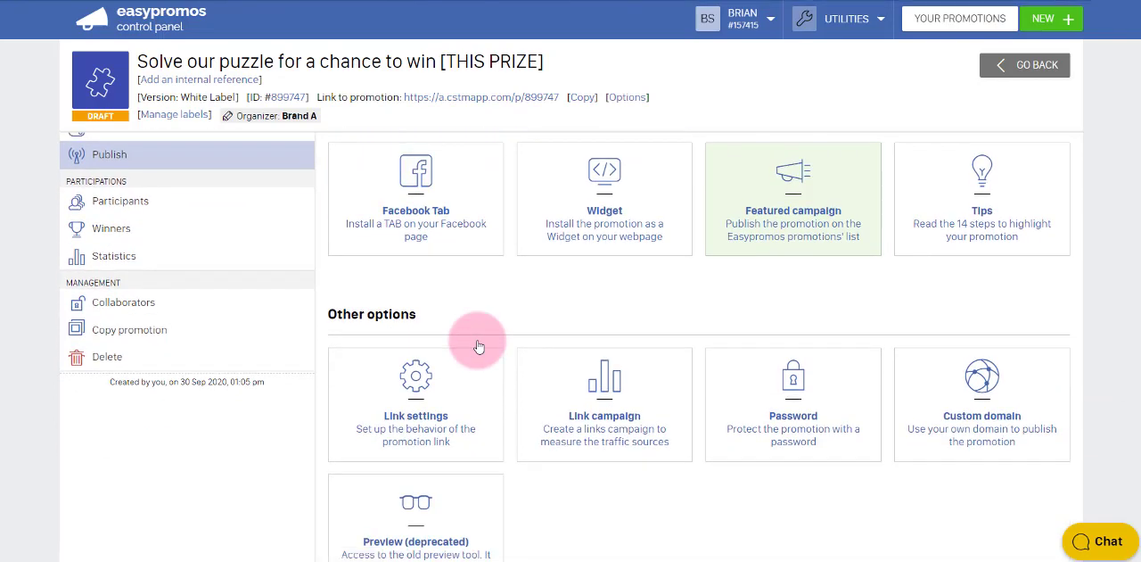
pyautogui.moveTo(481, 410)
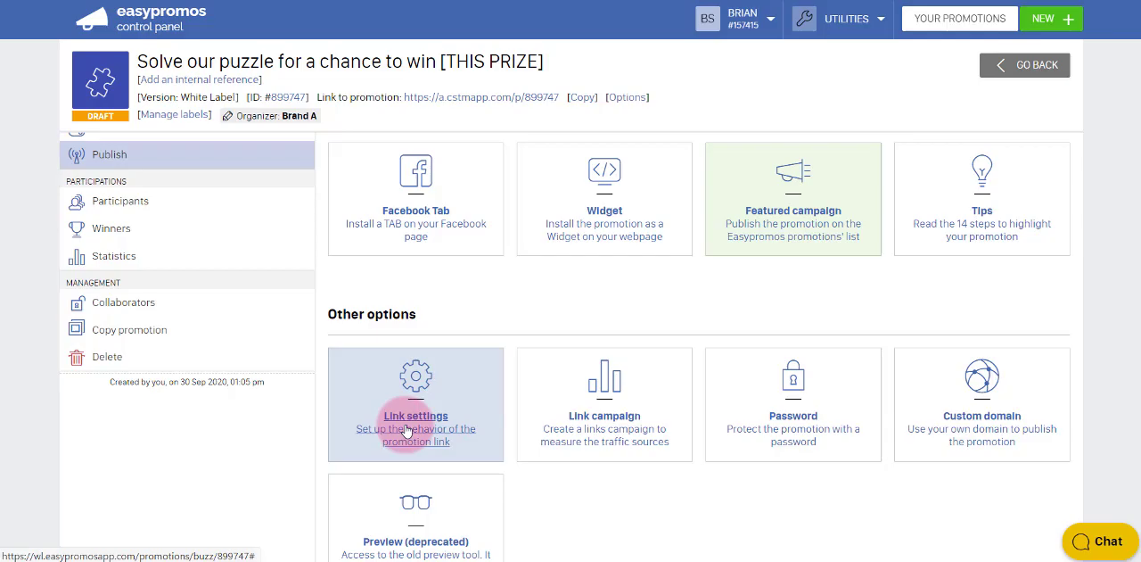
pyautogui.click(415, 416)
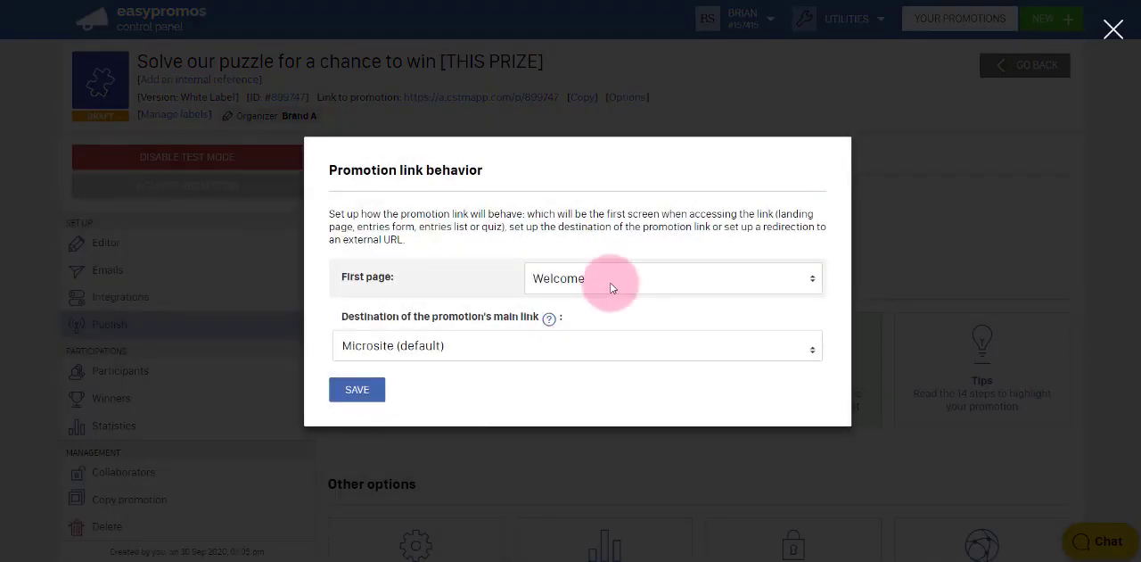
# Step: Review the First page and main link Destination choices, leaving them unchanged
pyautogui.click(671, 278)
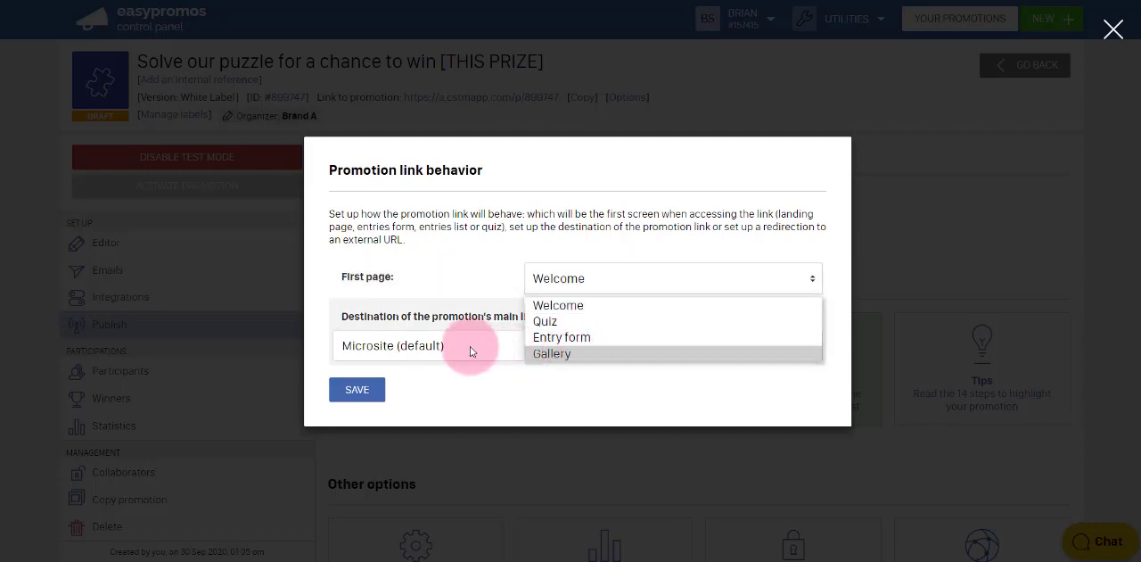
pyautogui.click(578, 345)
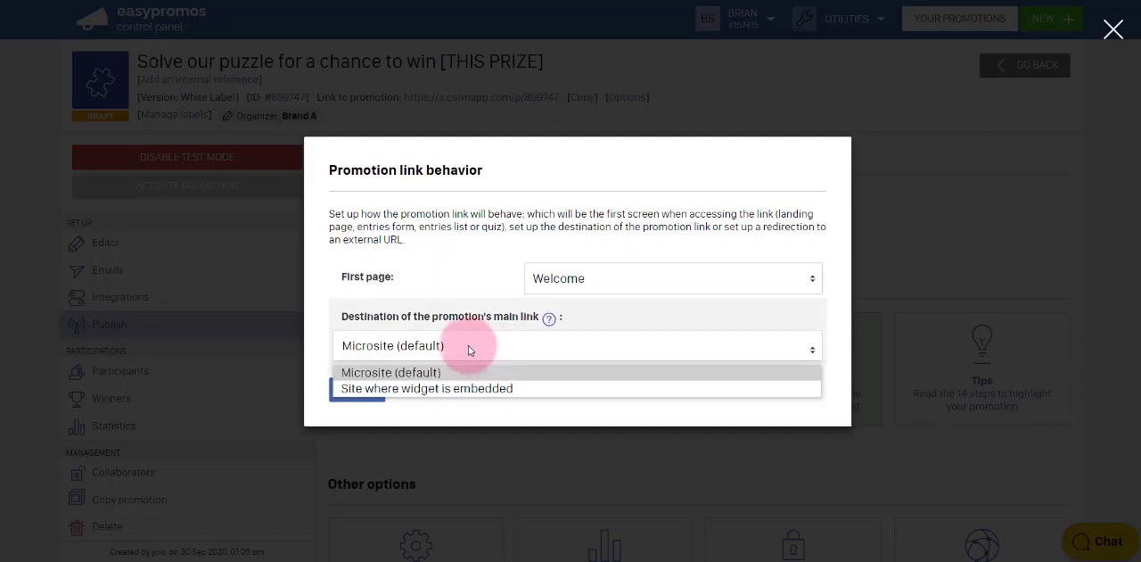
pyautogui.moveTo(446, 389)
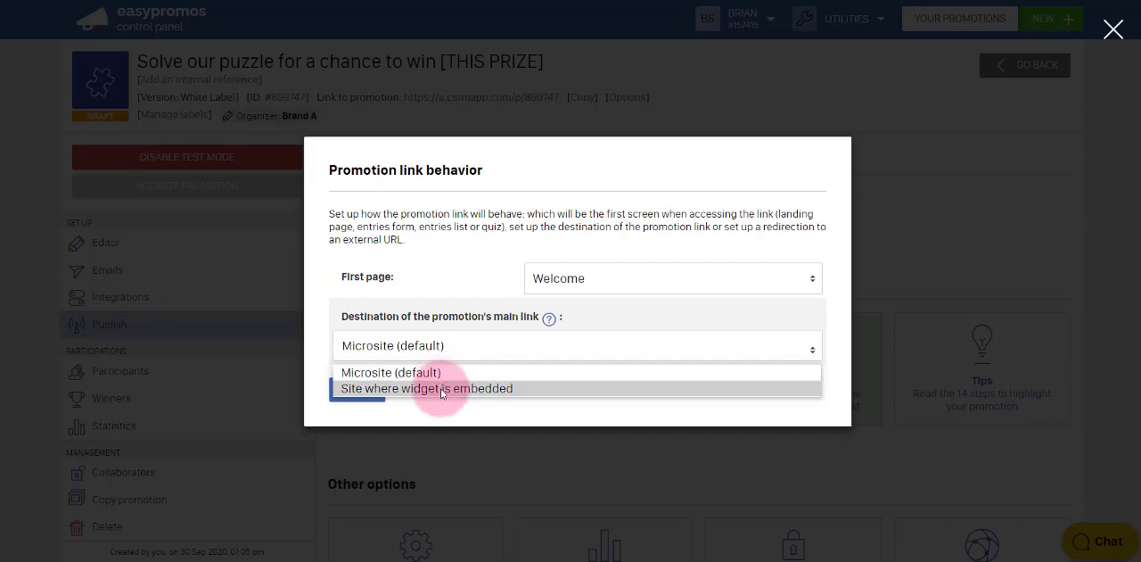
pyautogui.click(1112, 29)
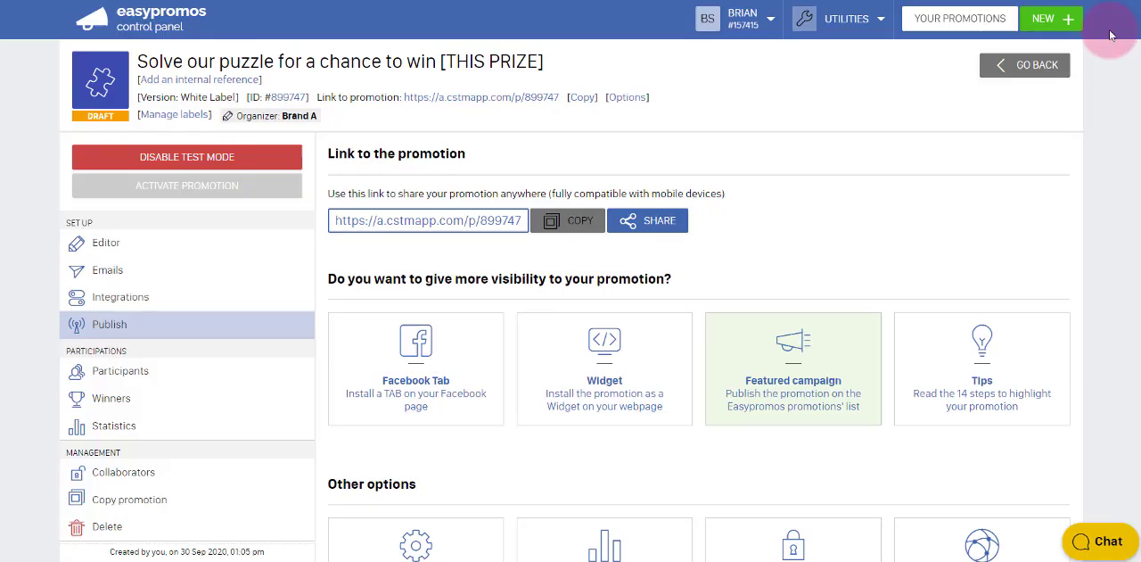
# Step: Leave the Publish page via Go Back to the promotion's test-mode control panel
pyautogui.scroll(-3)
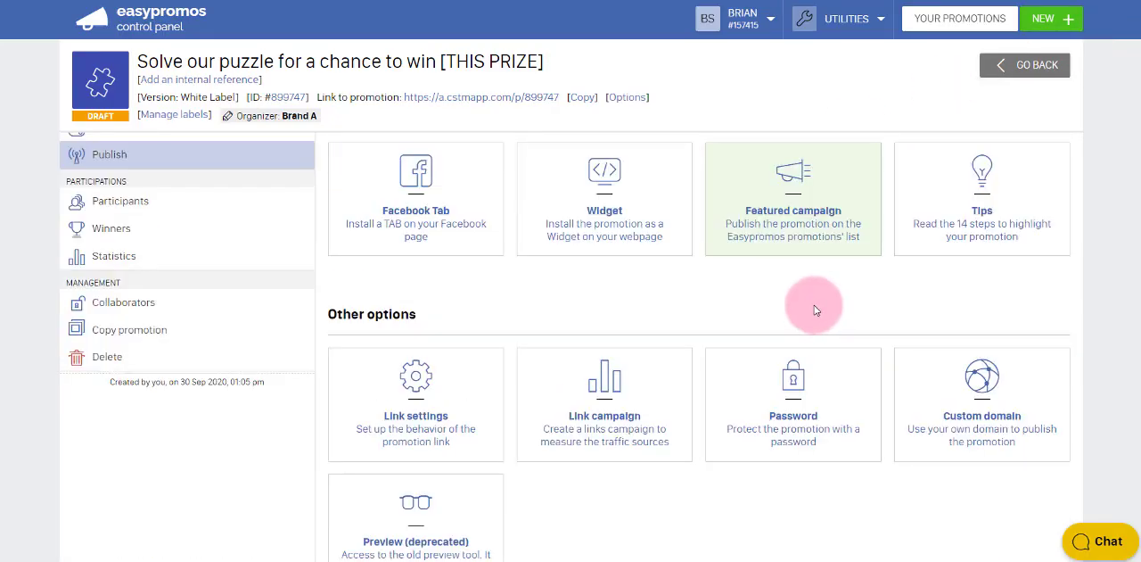
pyautogui.moveTo(895, 346)
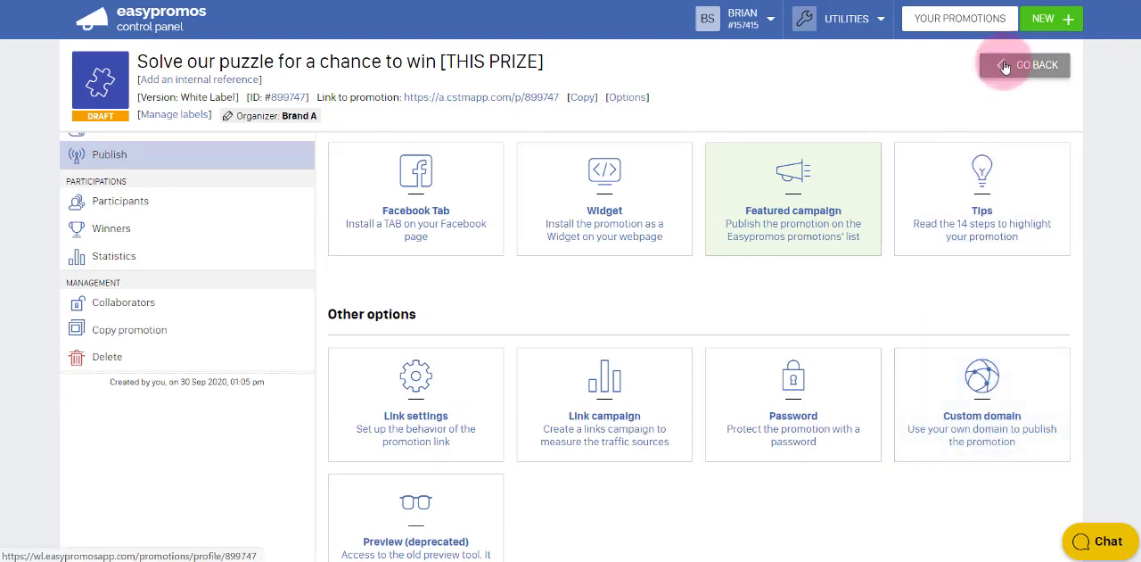
pyautogui.click(1024, 65)
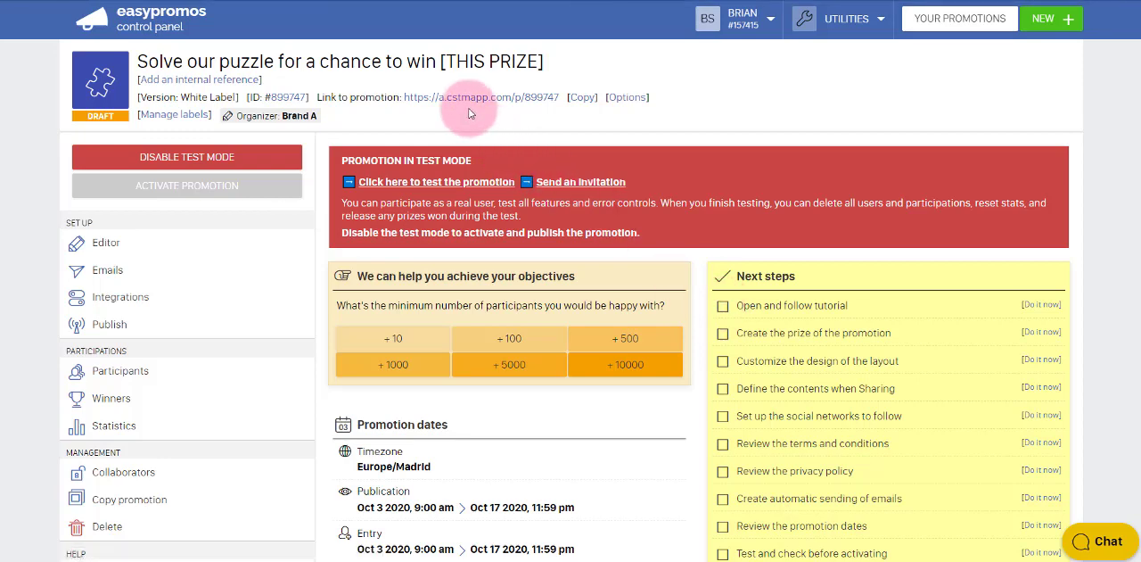
pyautogui.moveTo(482, 96)
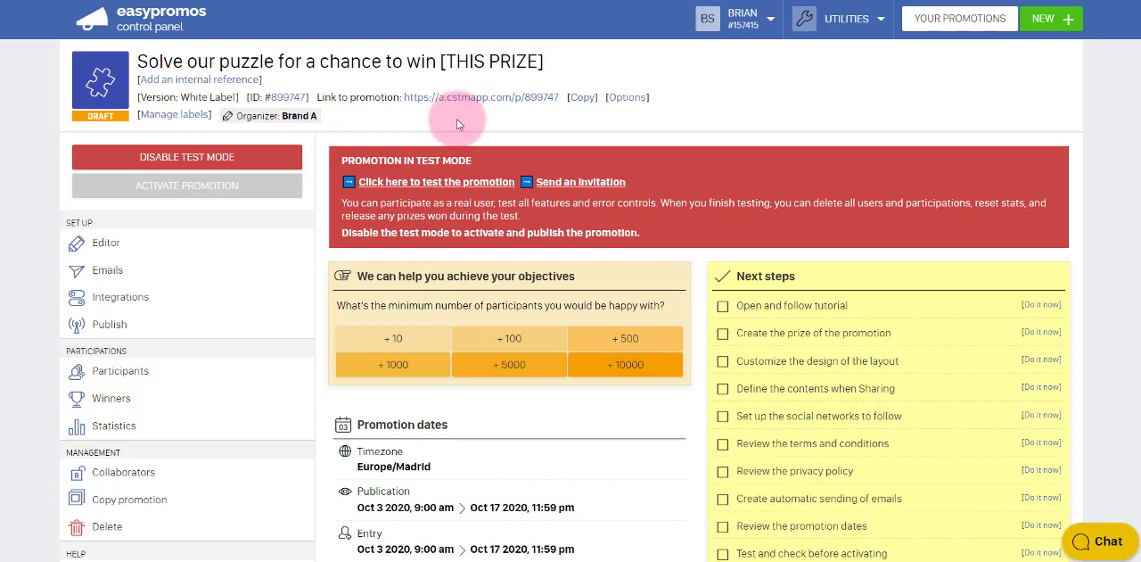
pyautogui.moveTo(414, 200)
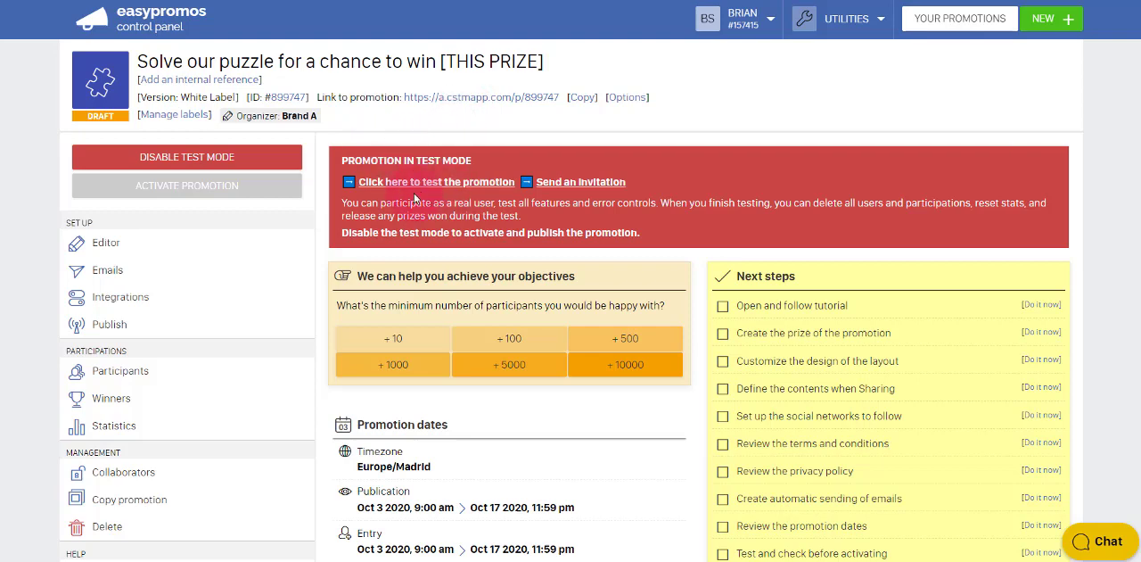